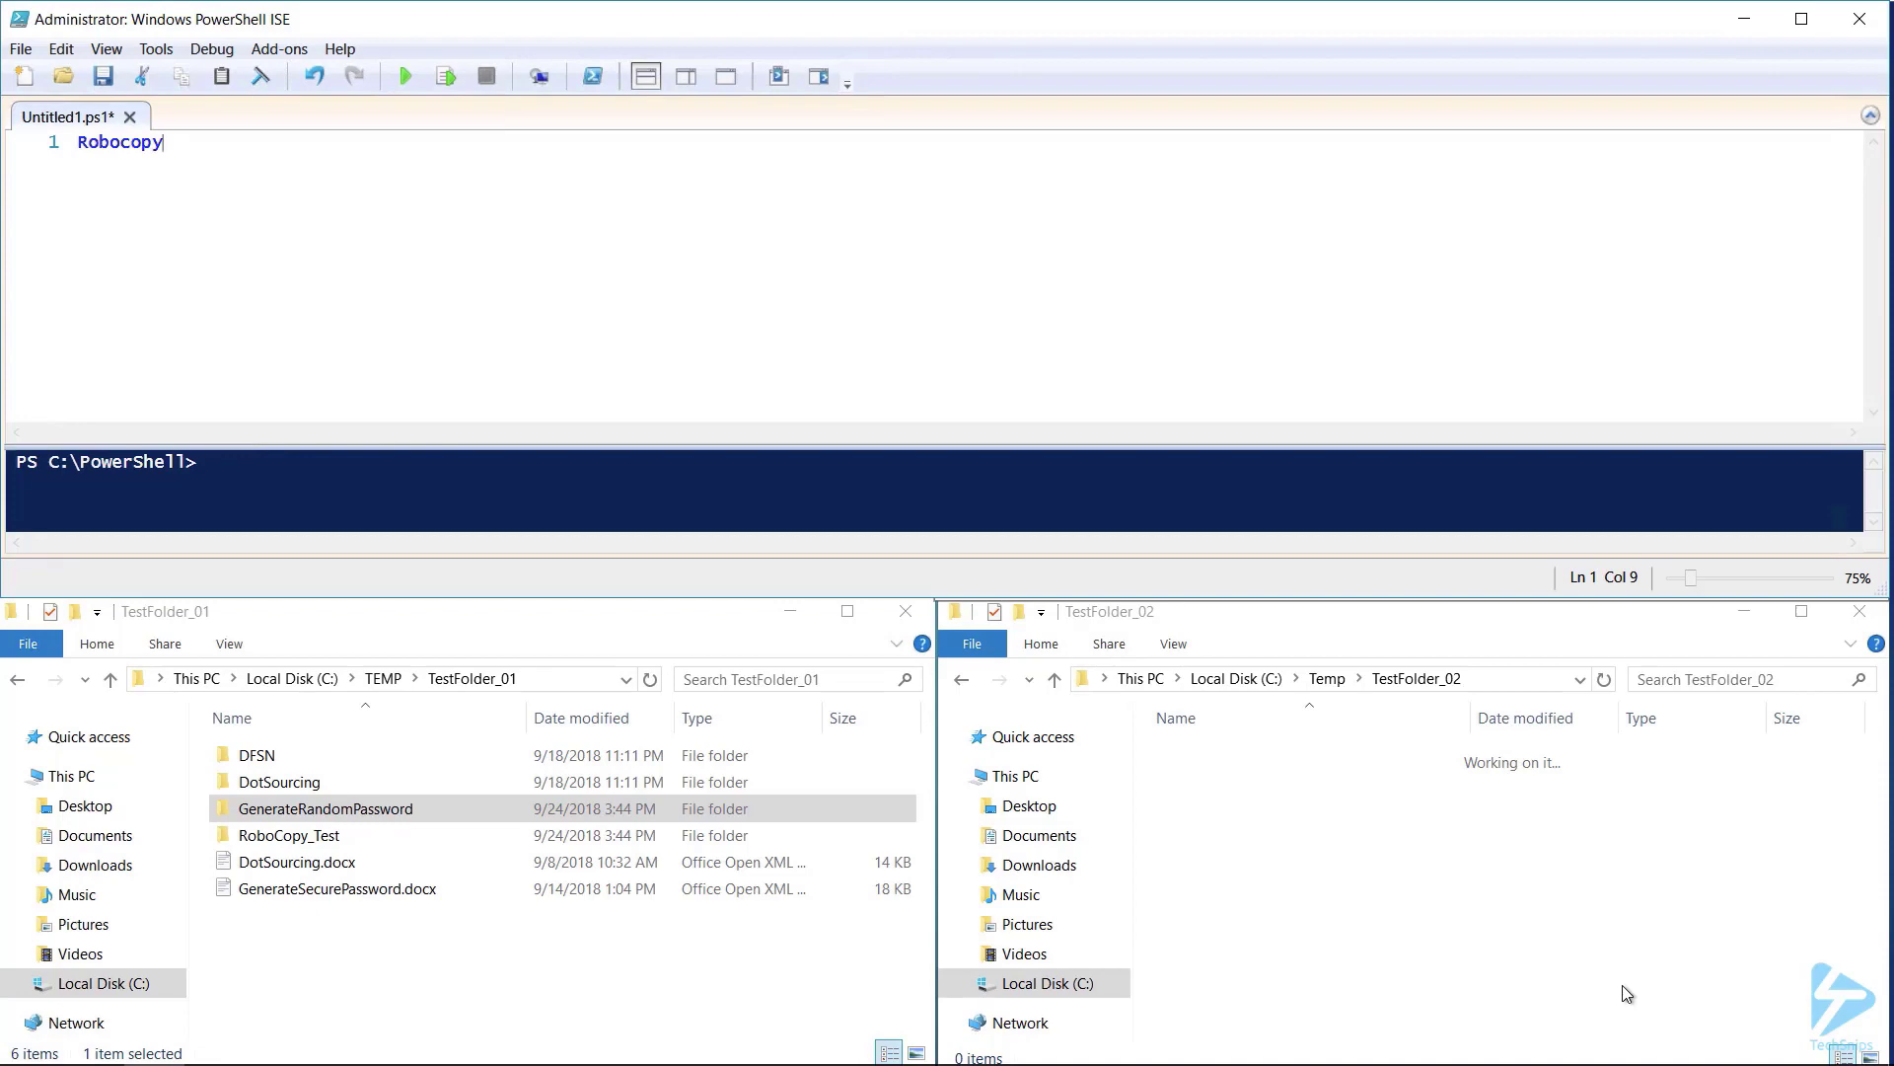
# Define $SourcePath 'C:\TEMP\TestFolder_01' and $DestintaionPath 'C:\TEMP\TestFolder_02' and pass them to Robocopy.
pyautogui.write('/?')
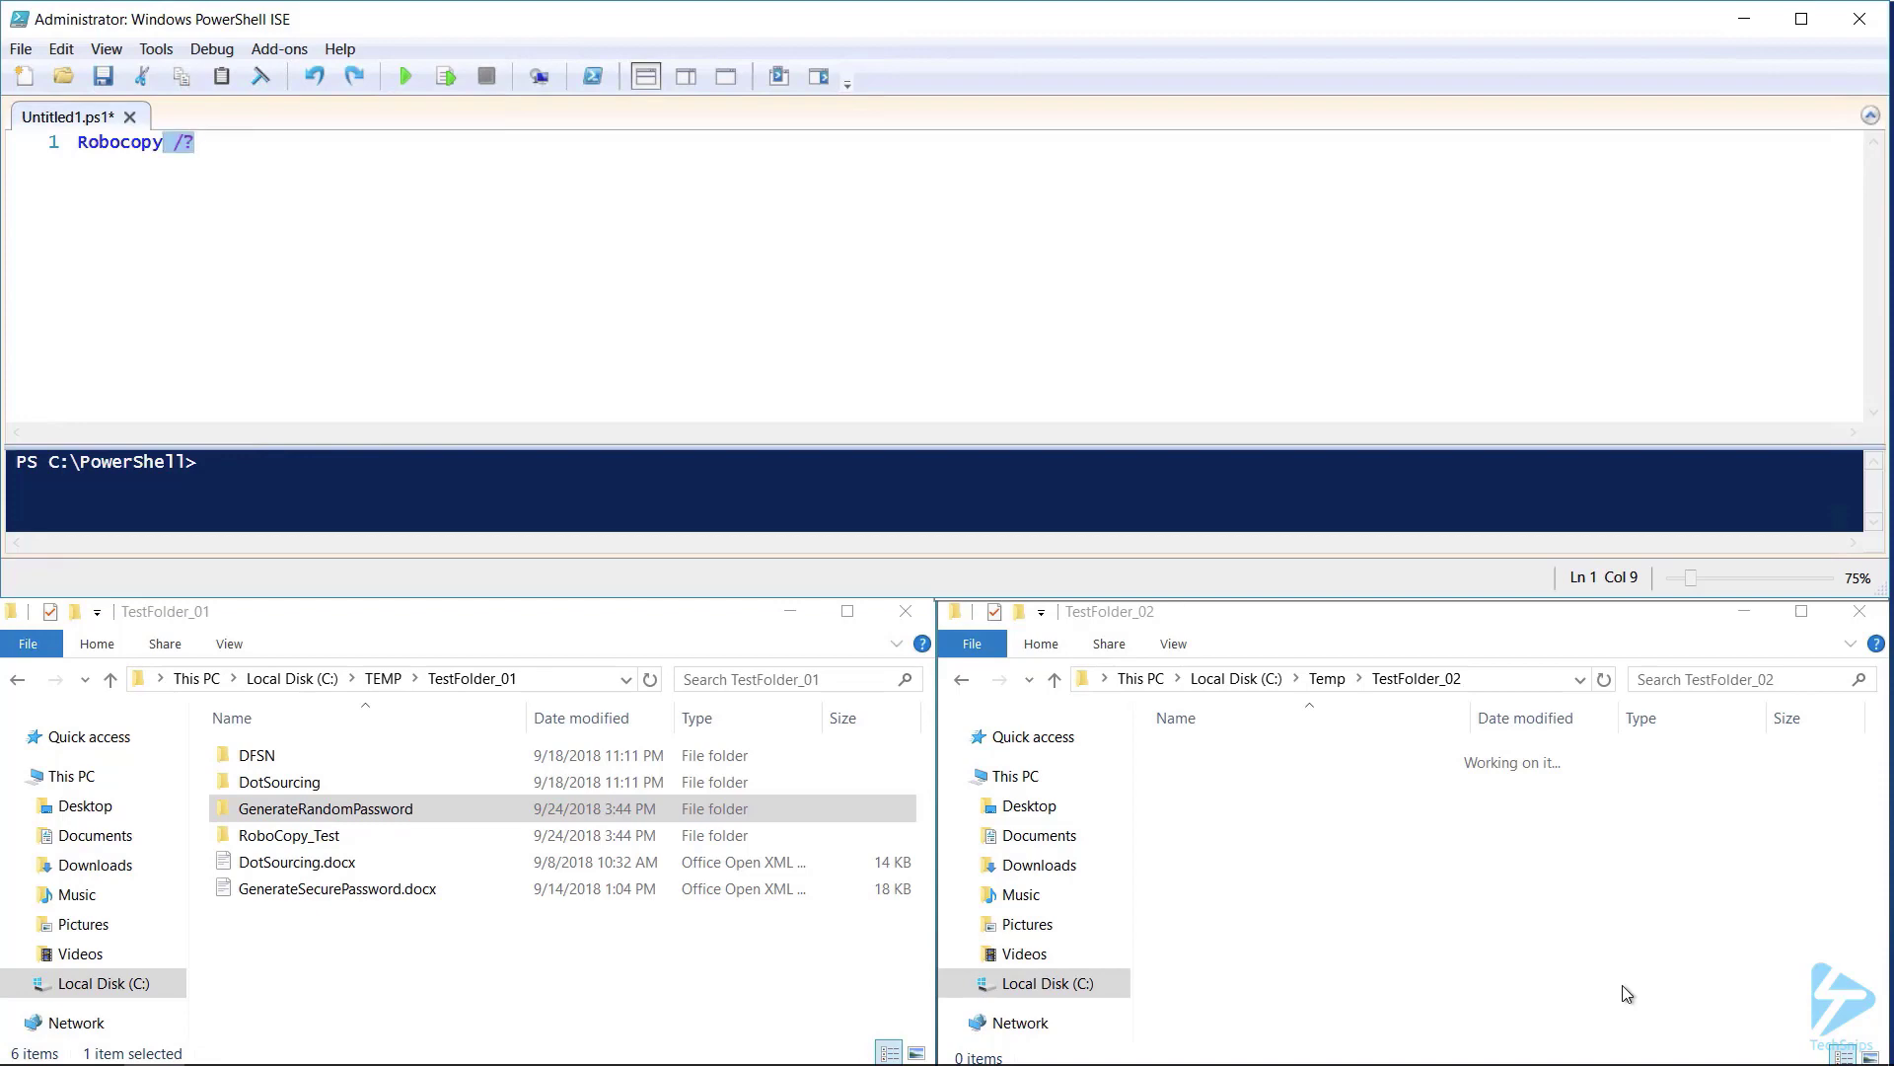
pyautogui.click(402, 77)
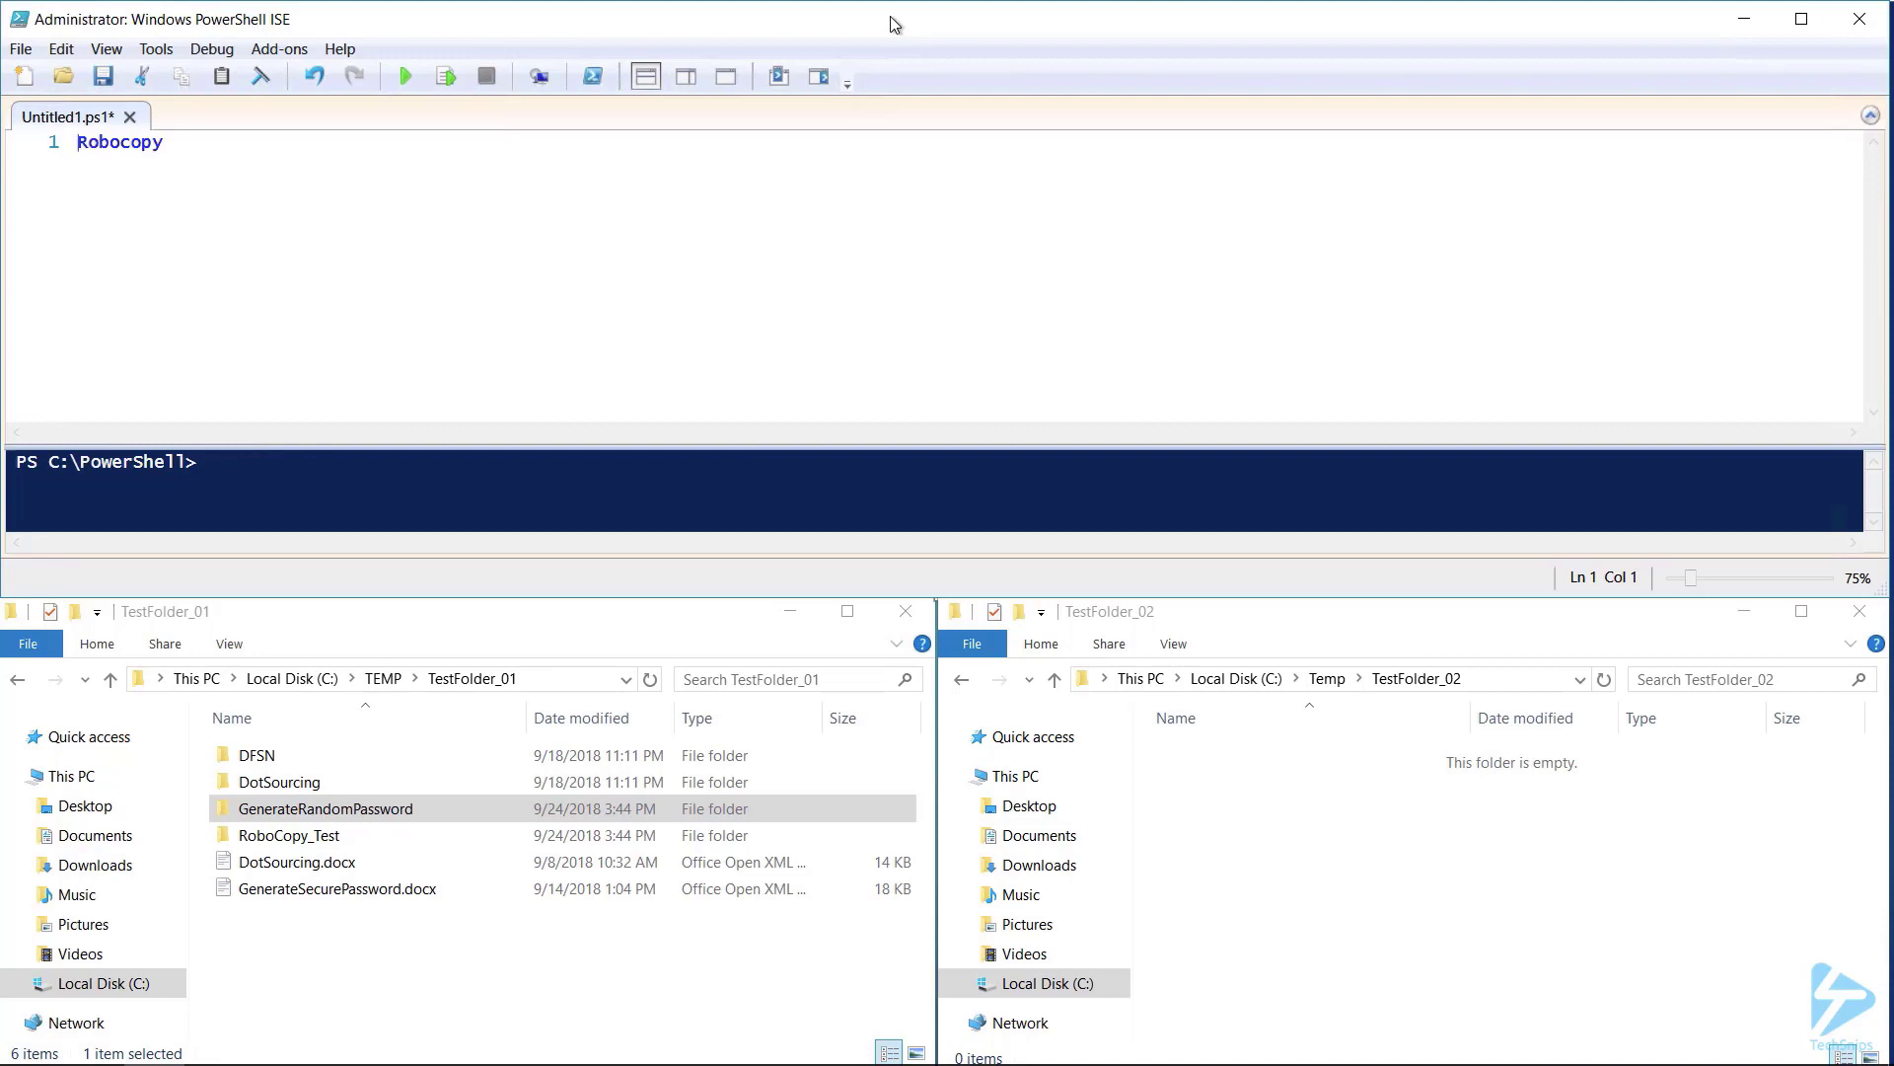
pyautogui.write("$SourcePath = 'C:\\TEMP\\TestFolder_01'")
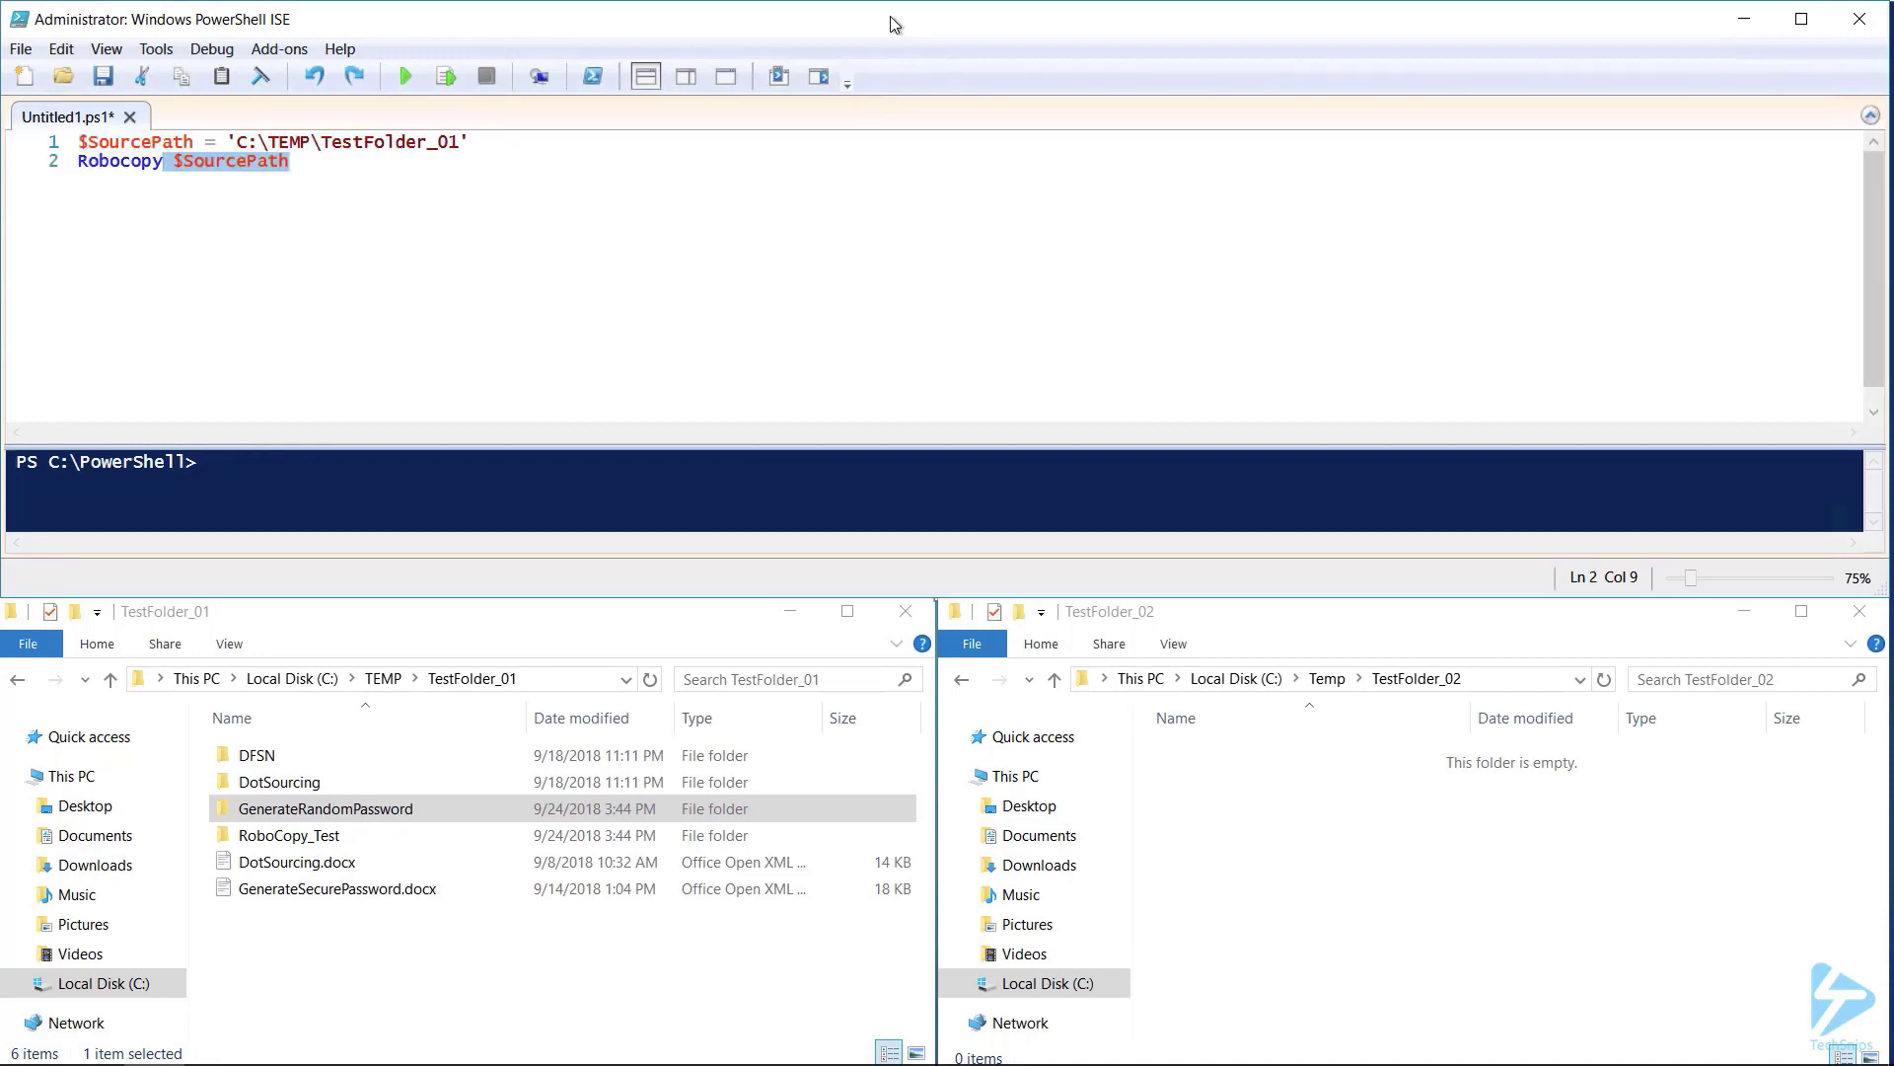
pyautogui.write("$DestintaionPath = 'C:\\TEMP\\TestFolder_02'")
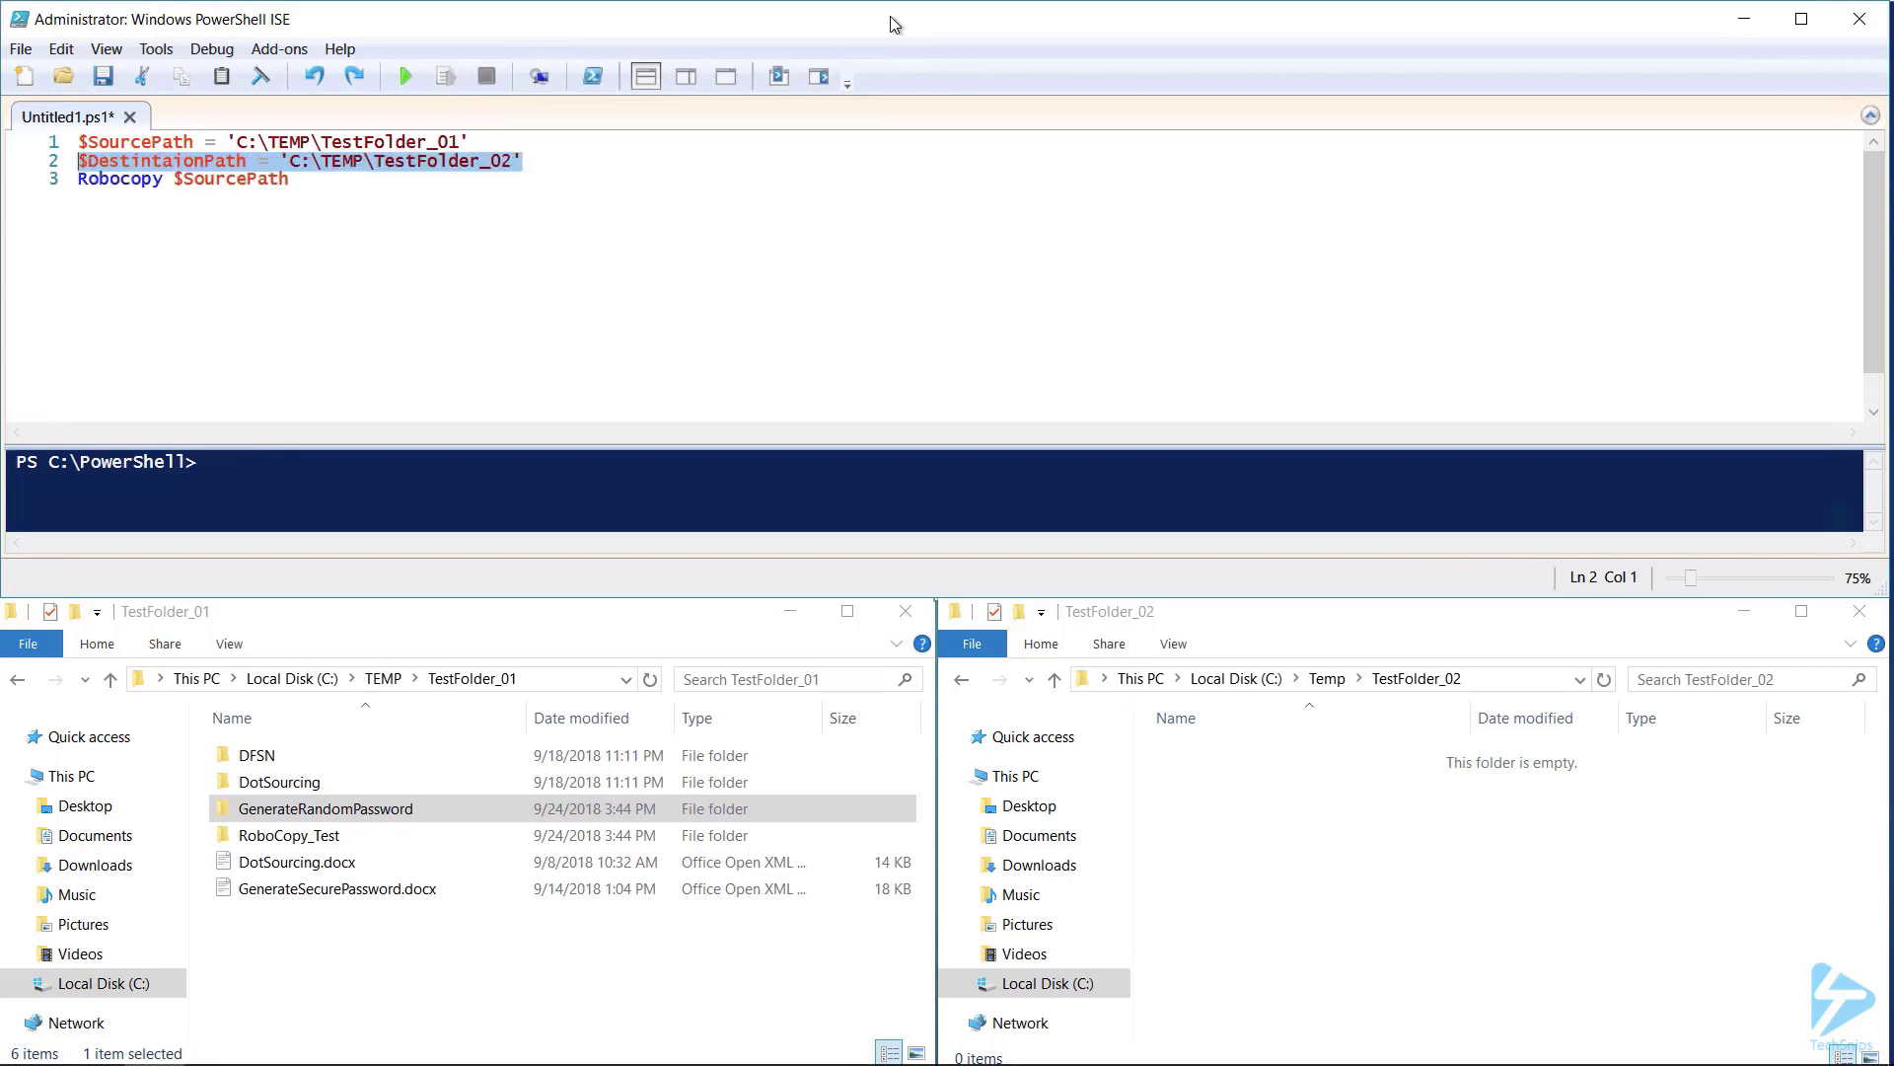
pyautogui.write('$DestintaionPath')
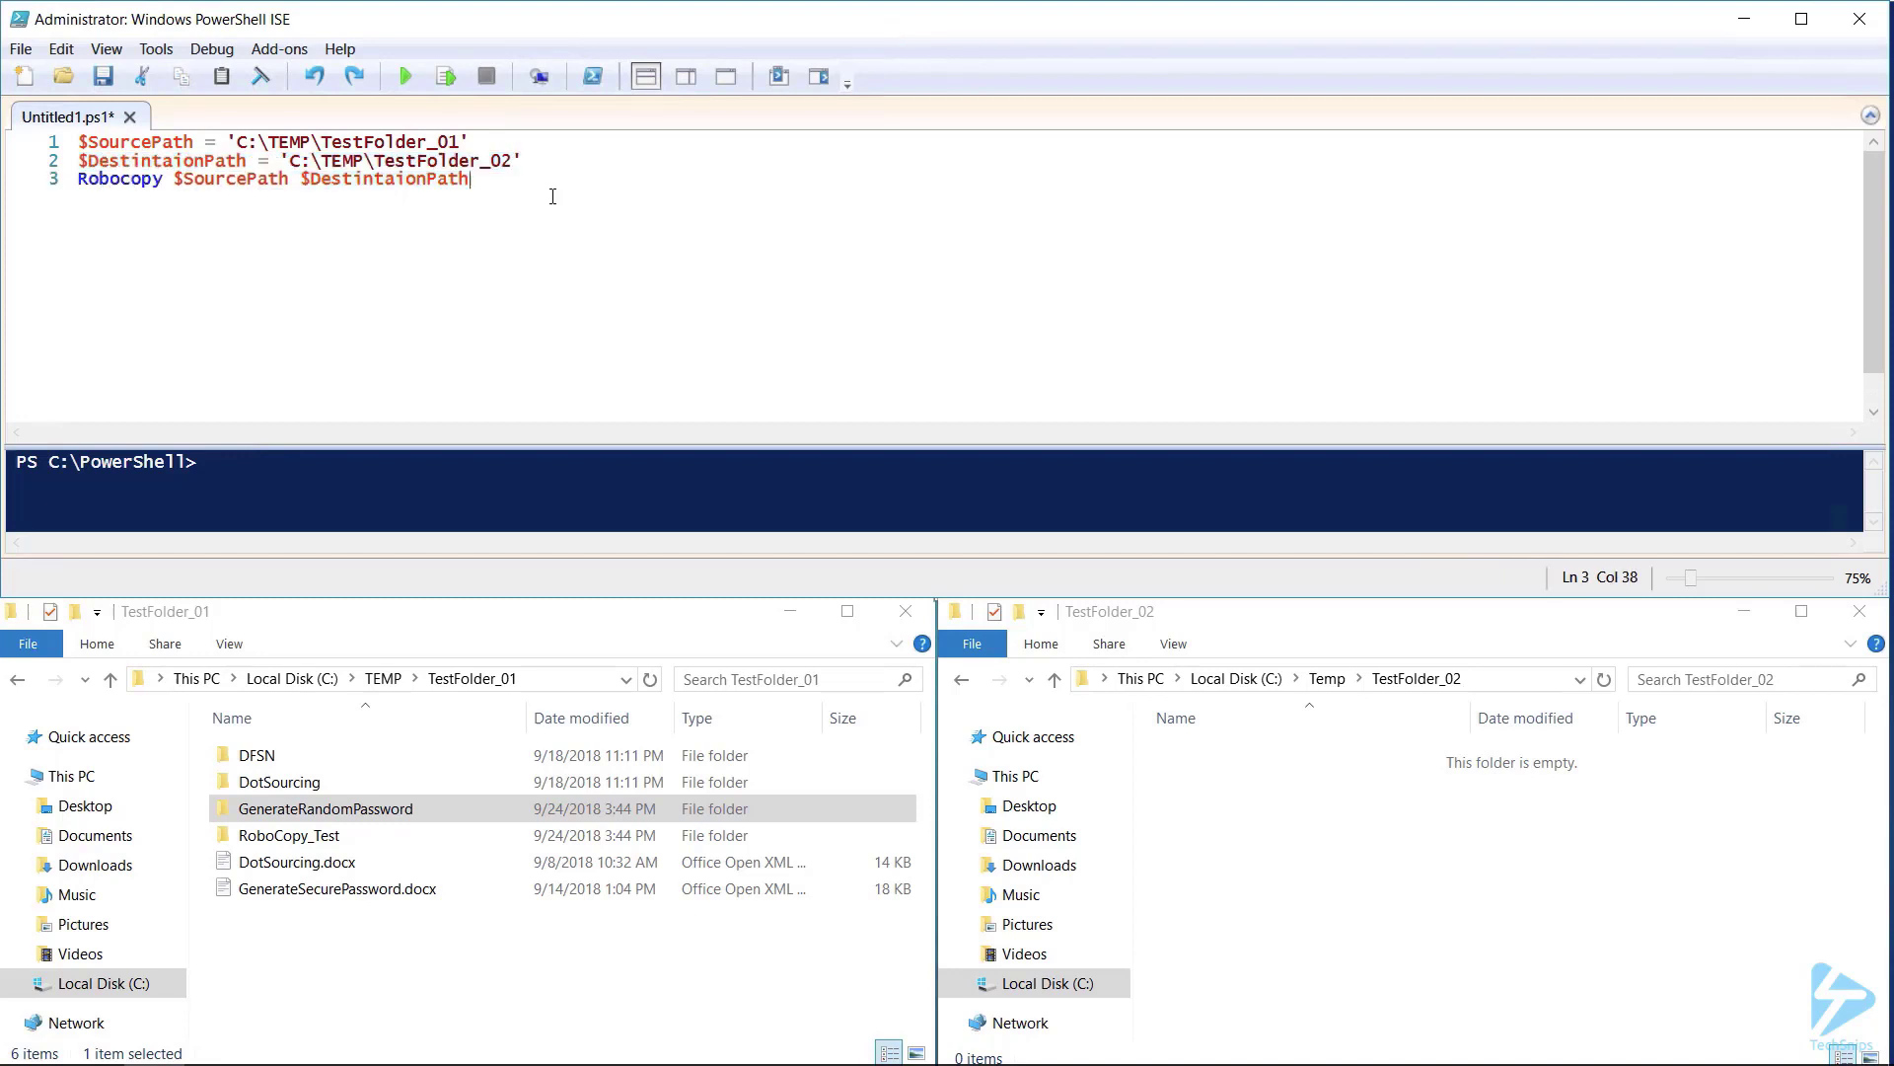
pyautogui.moveTo(404, 75)
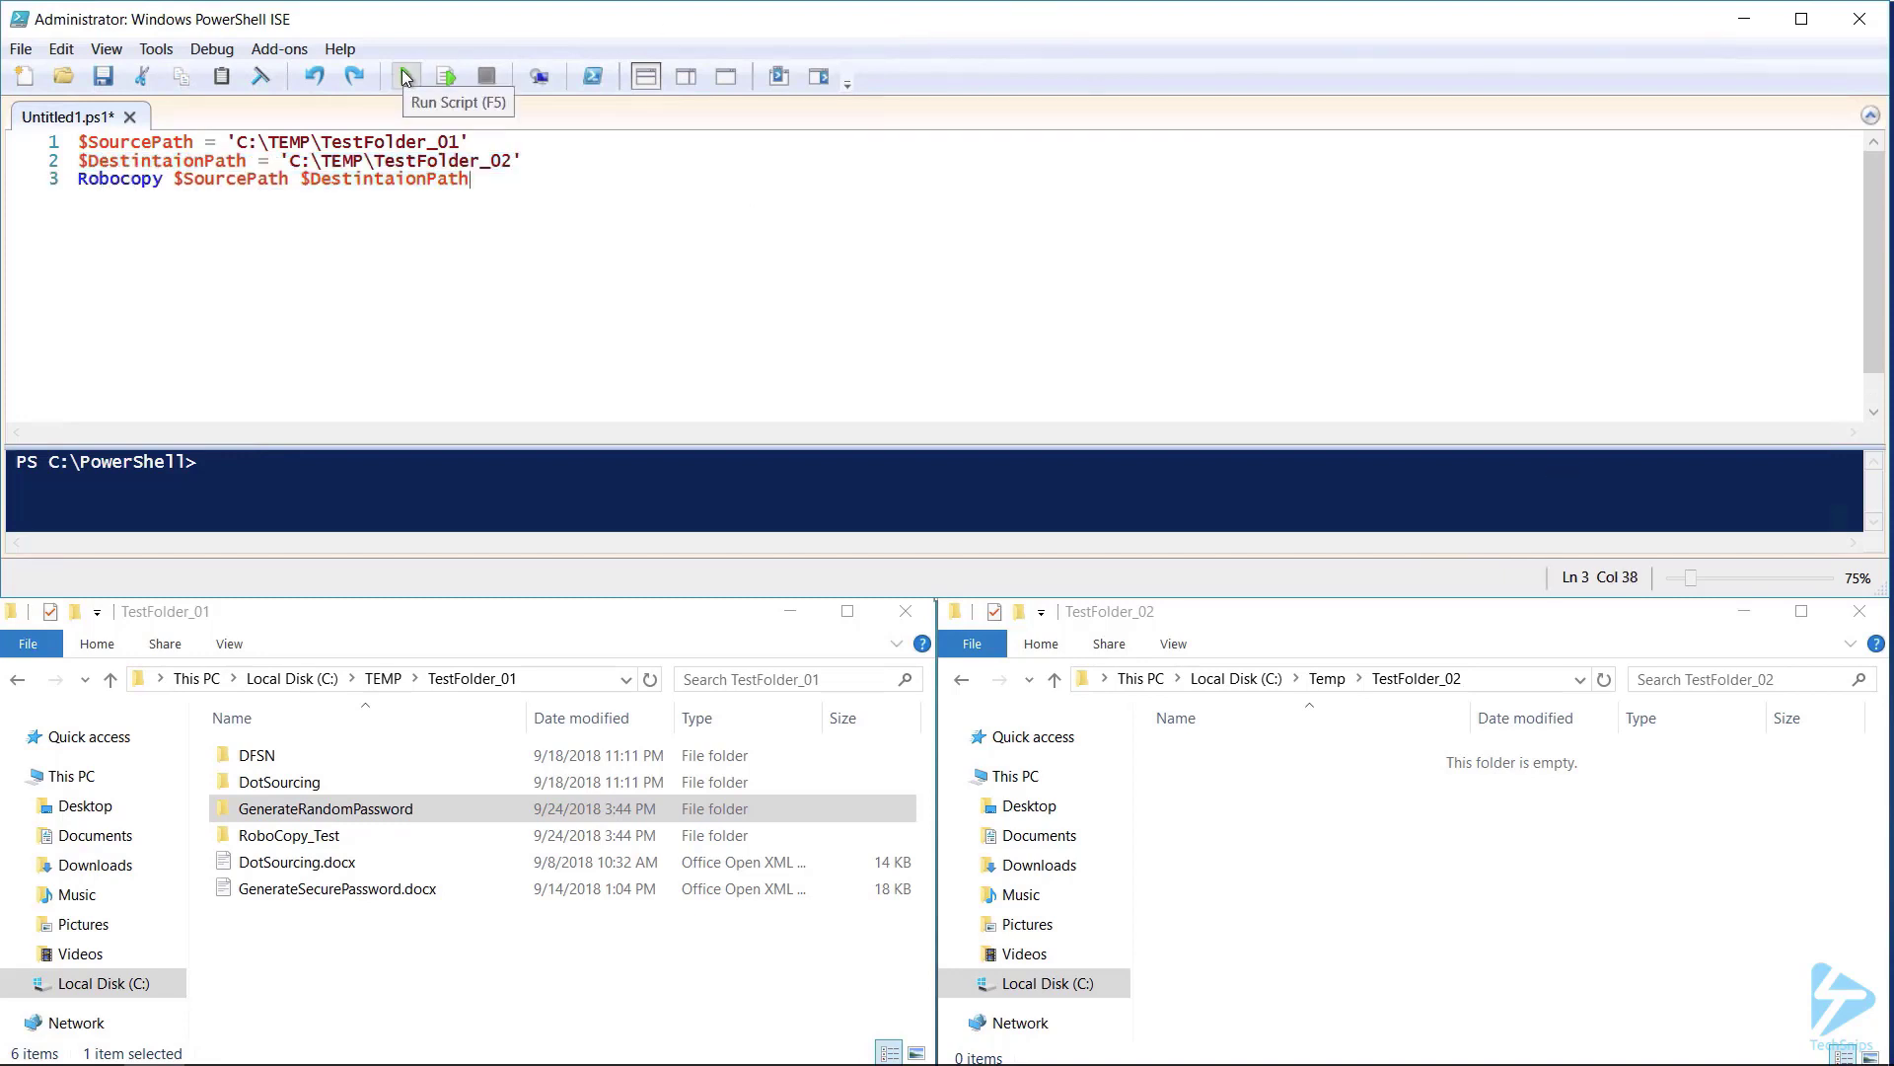
# Run the basic Robocopy script with Run Script (F5).
pyautogui.click(404, 75)
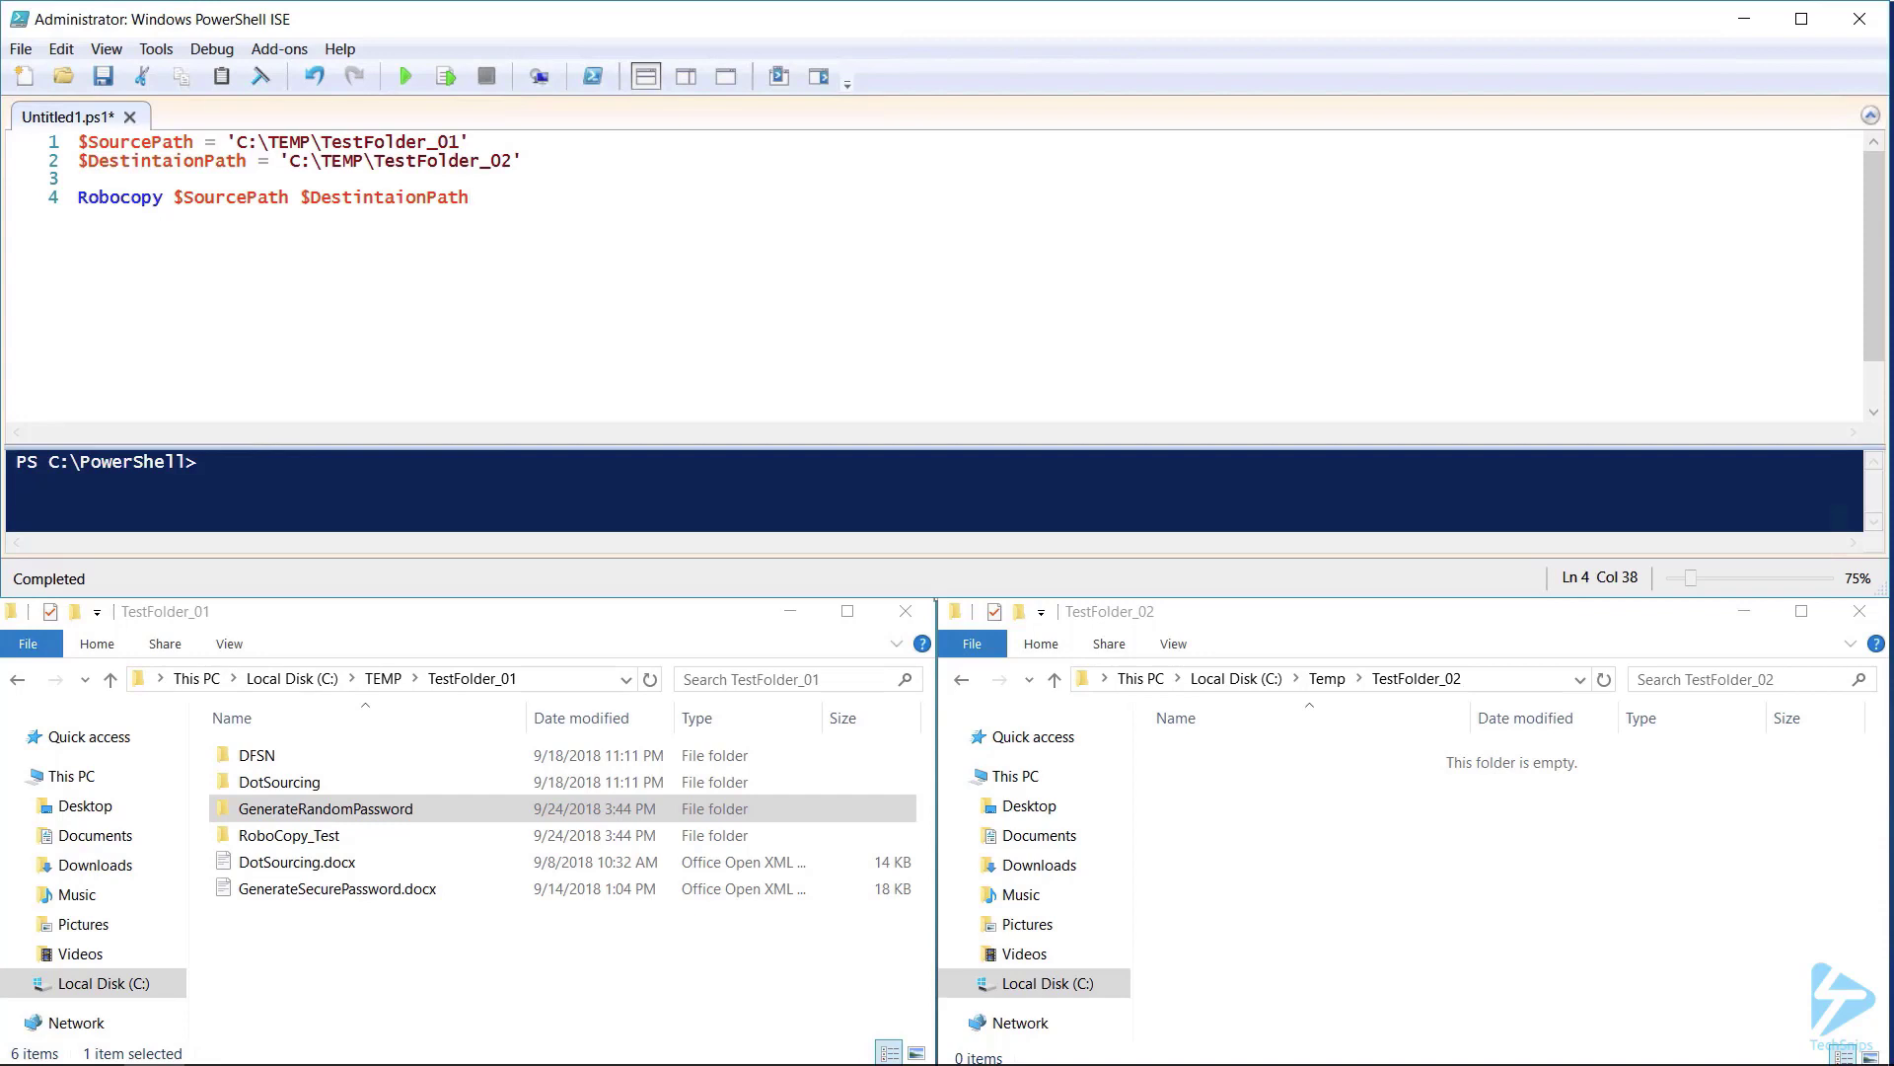
# Append /E /MOVE to the Robocopy line and run the script.
pyautogui.click(404, 77)
pyautogui.write(' /E /MOVE')
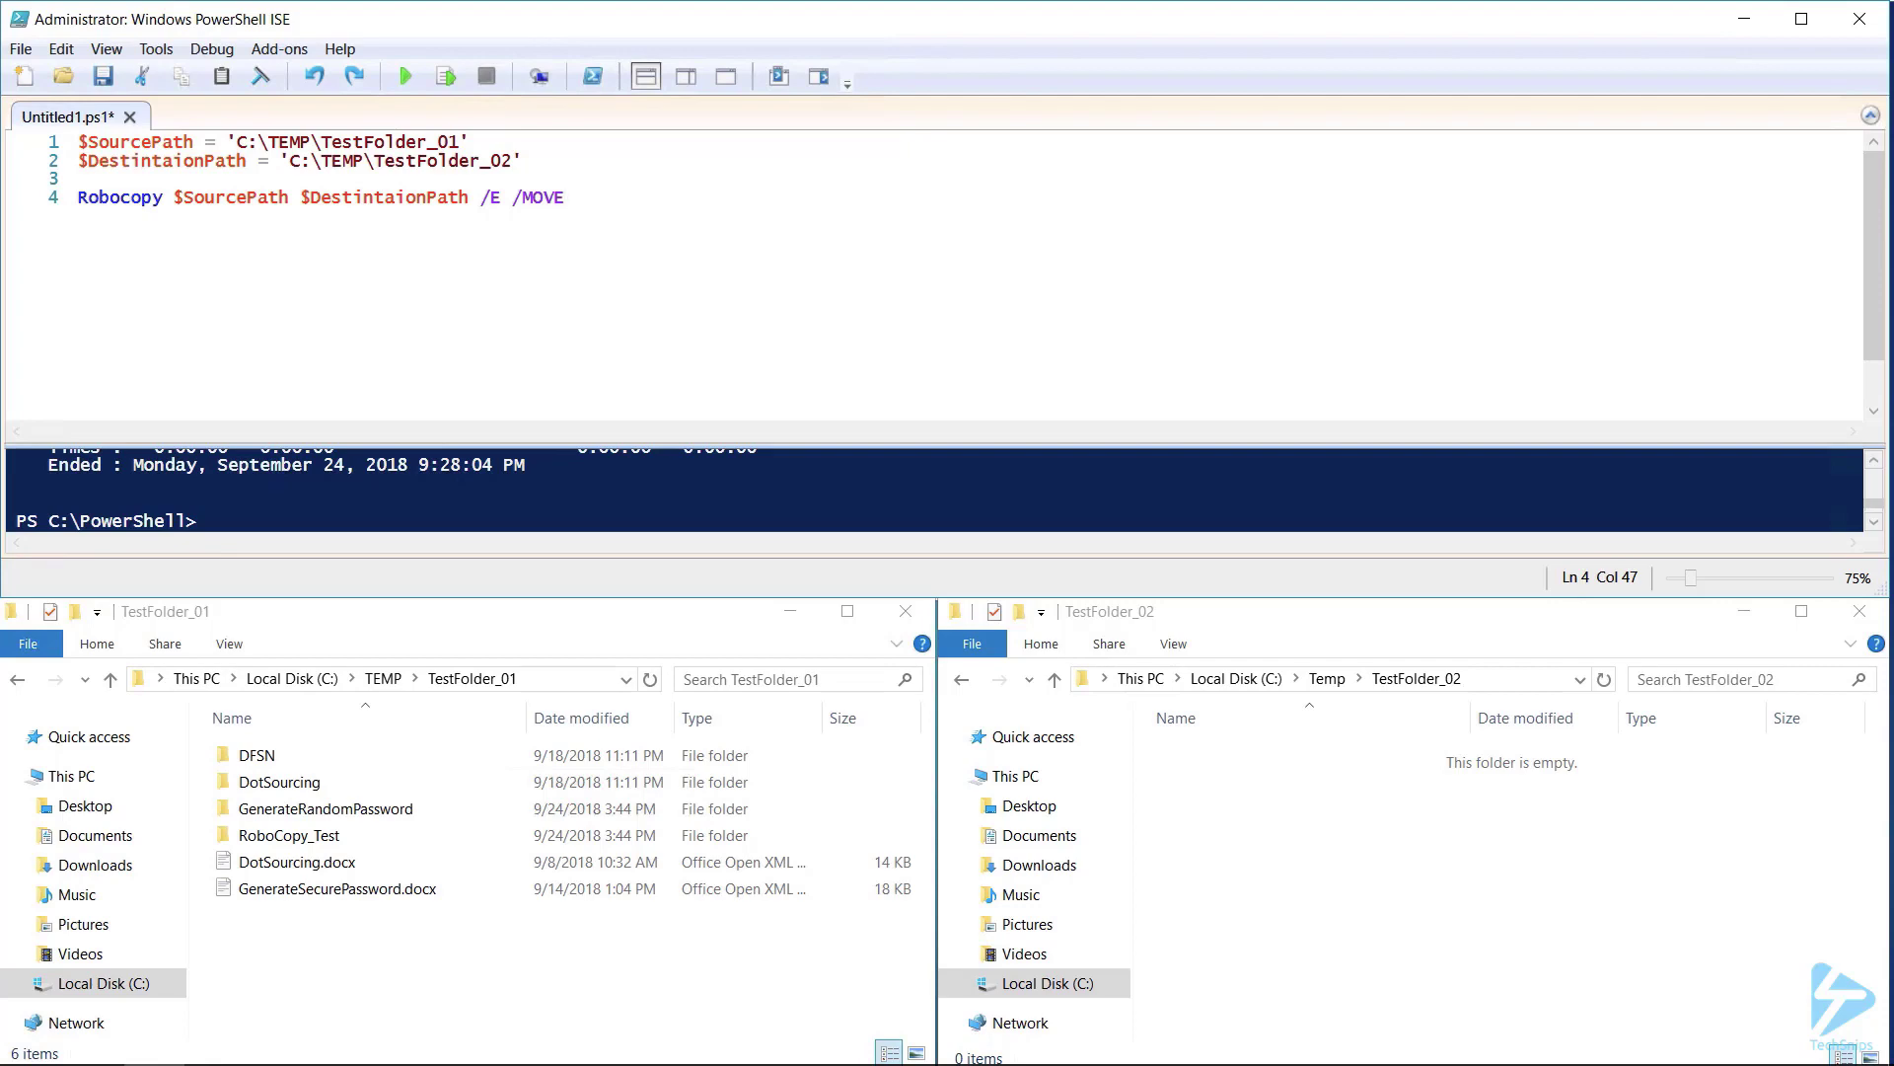
# Rerun the /E /MOVE script and clear the console output.
pyautogui.click(402, 75)
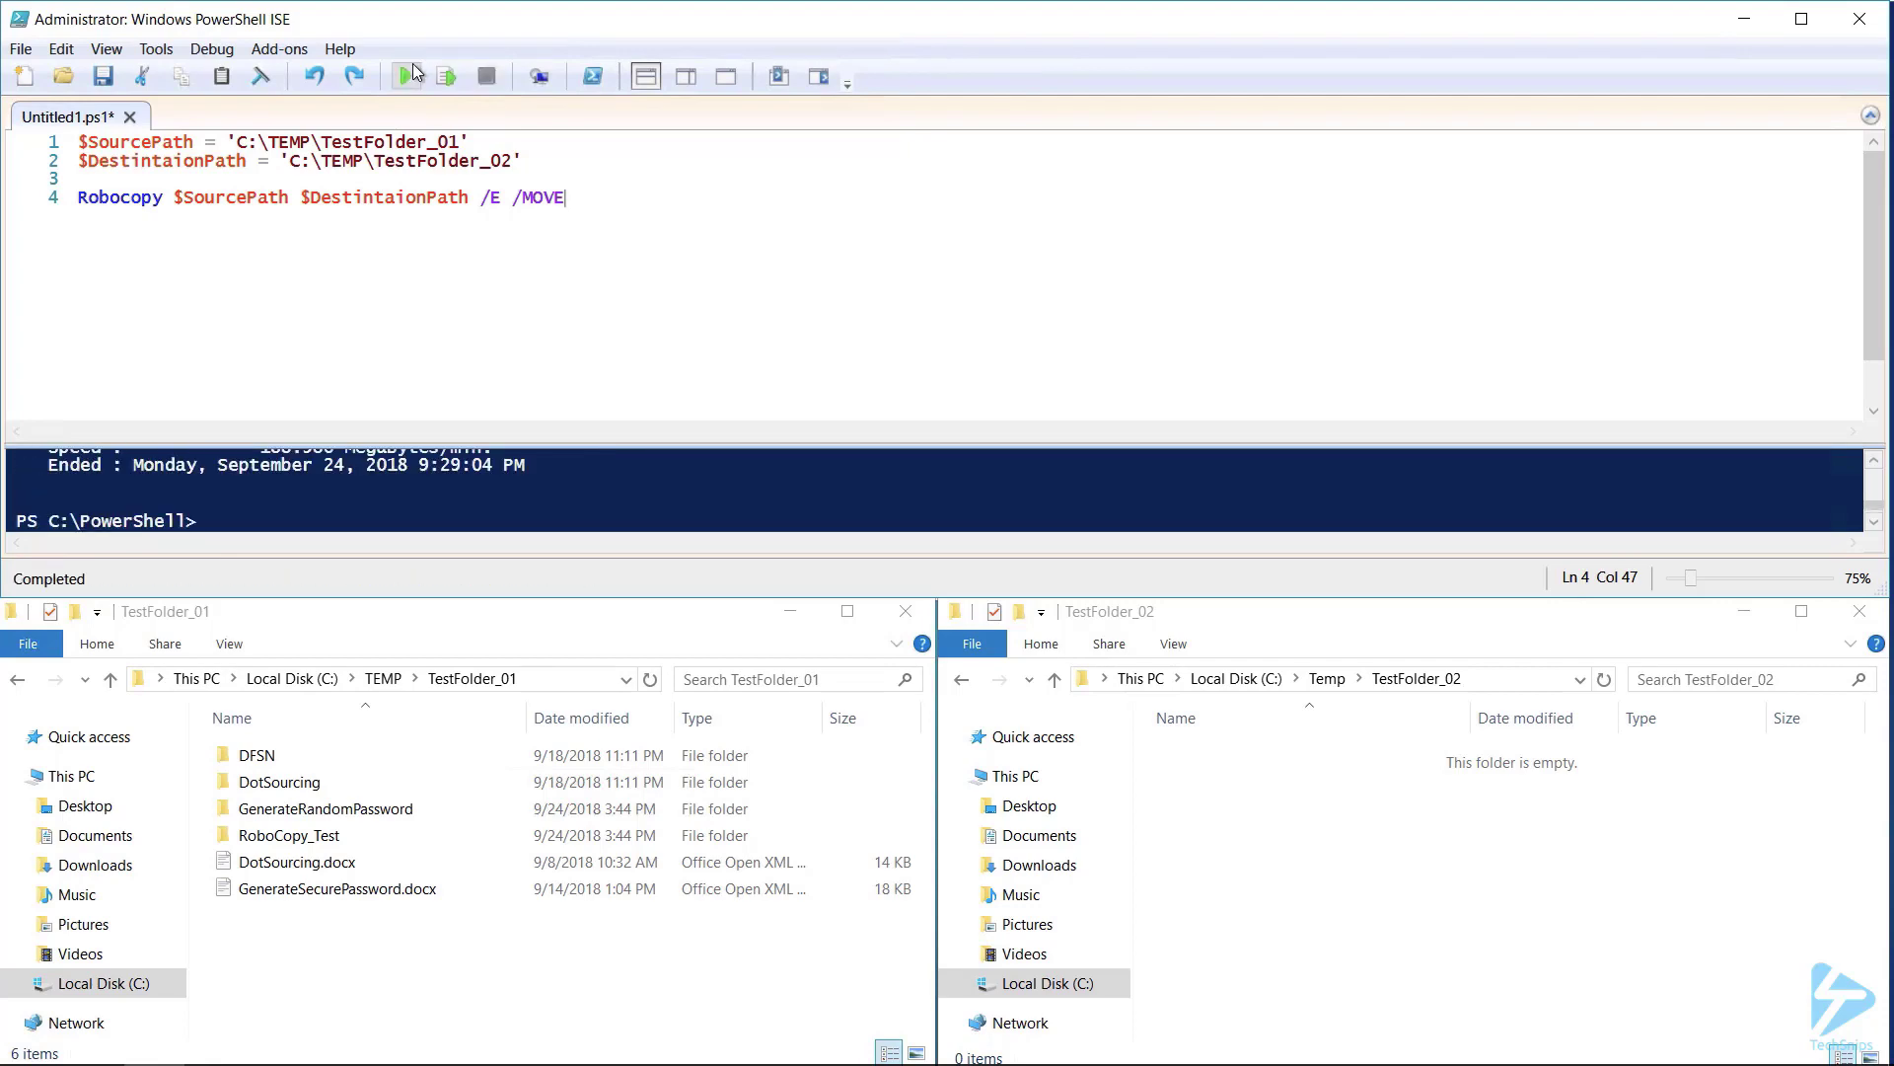
pyautogui.click(402, 75)
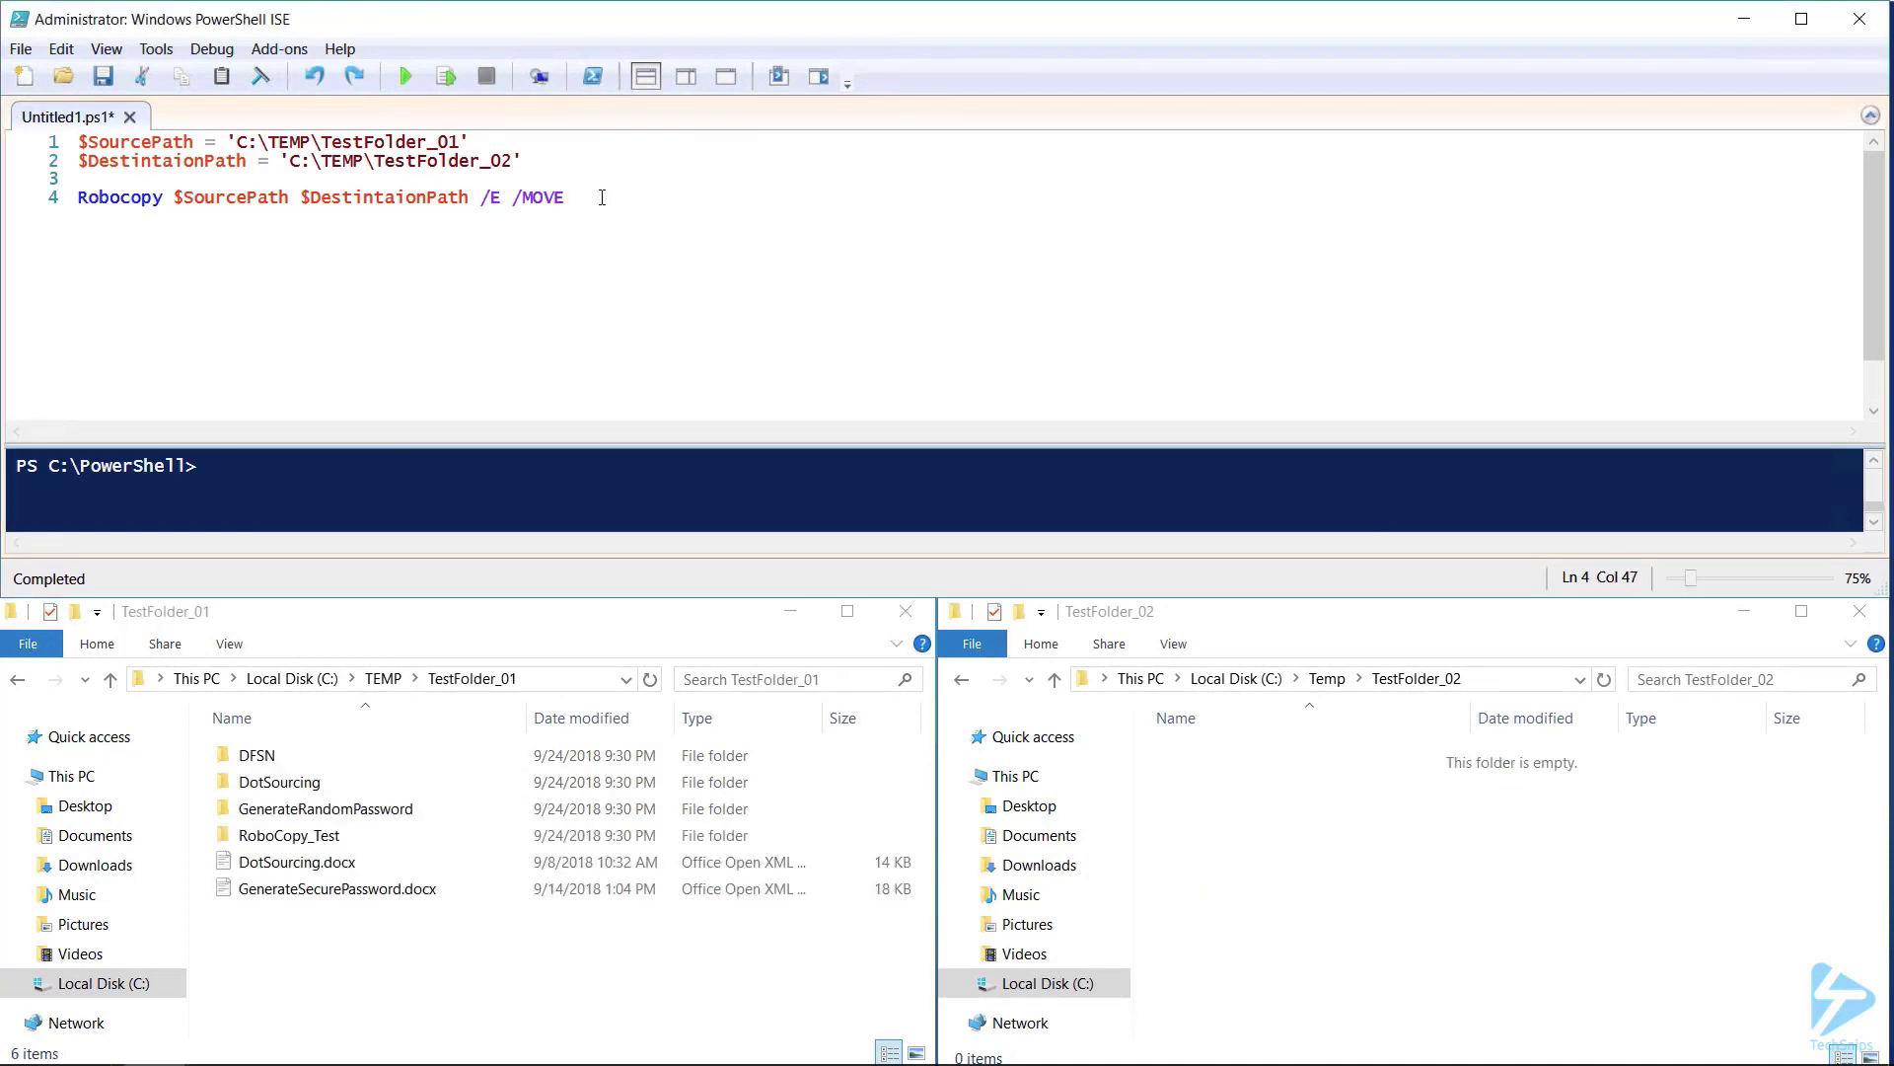
# Shorten /MOVE to /MOV, run the script and check both TestFolder Explorer windows.
pyautogui.press('Backspace')
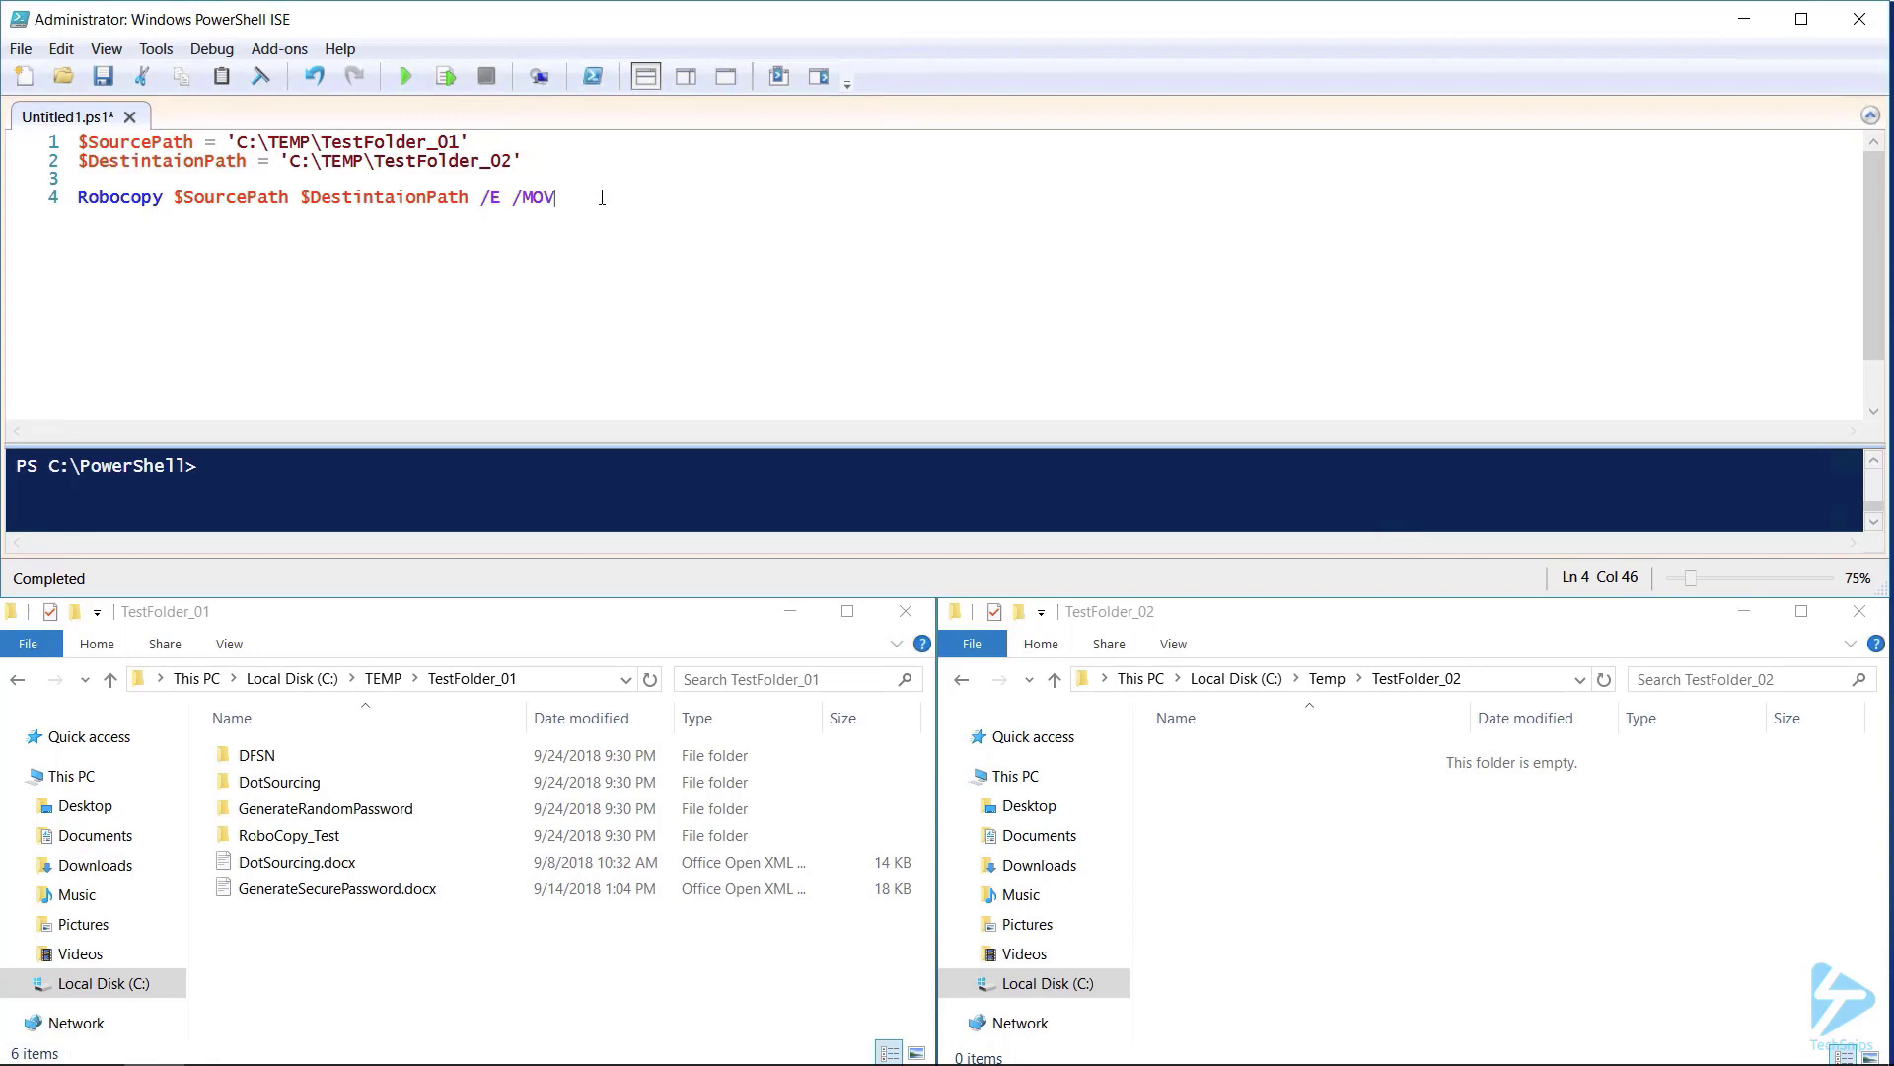
pyautogui.click(403, 77)
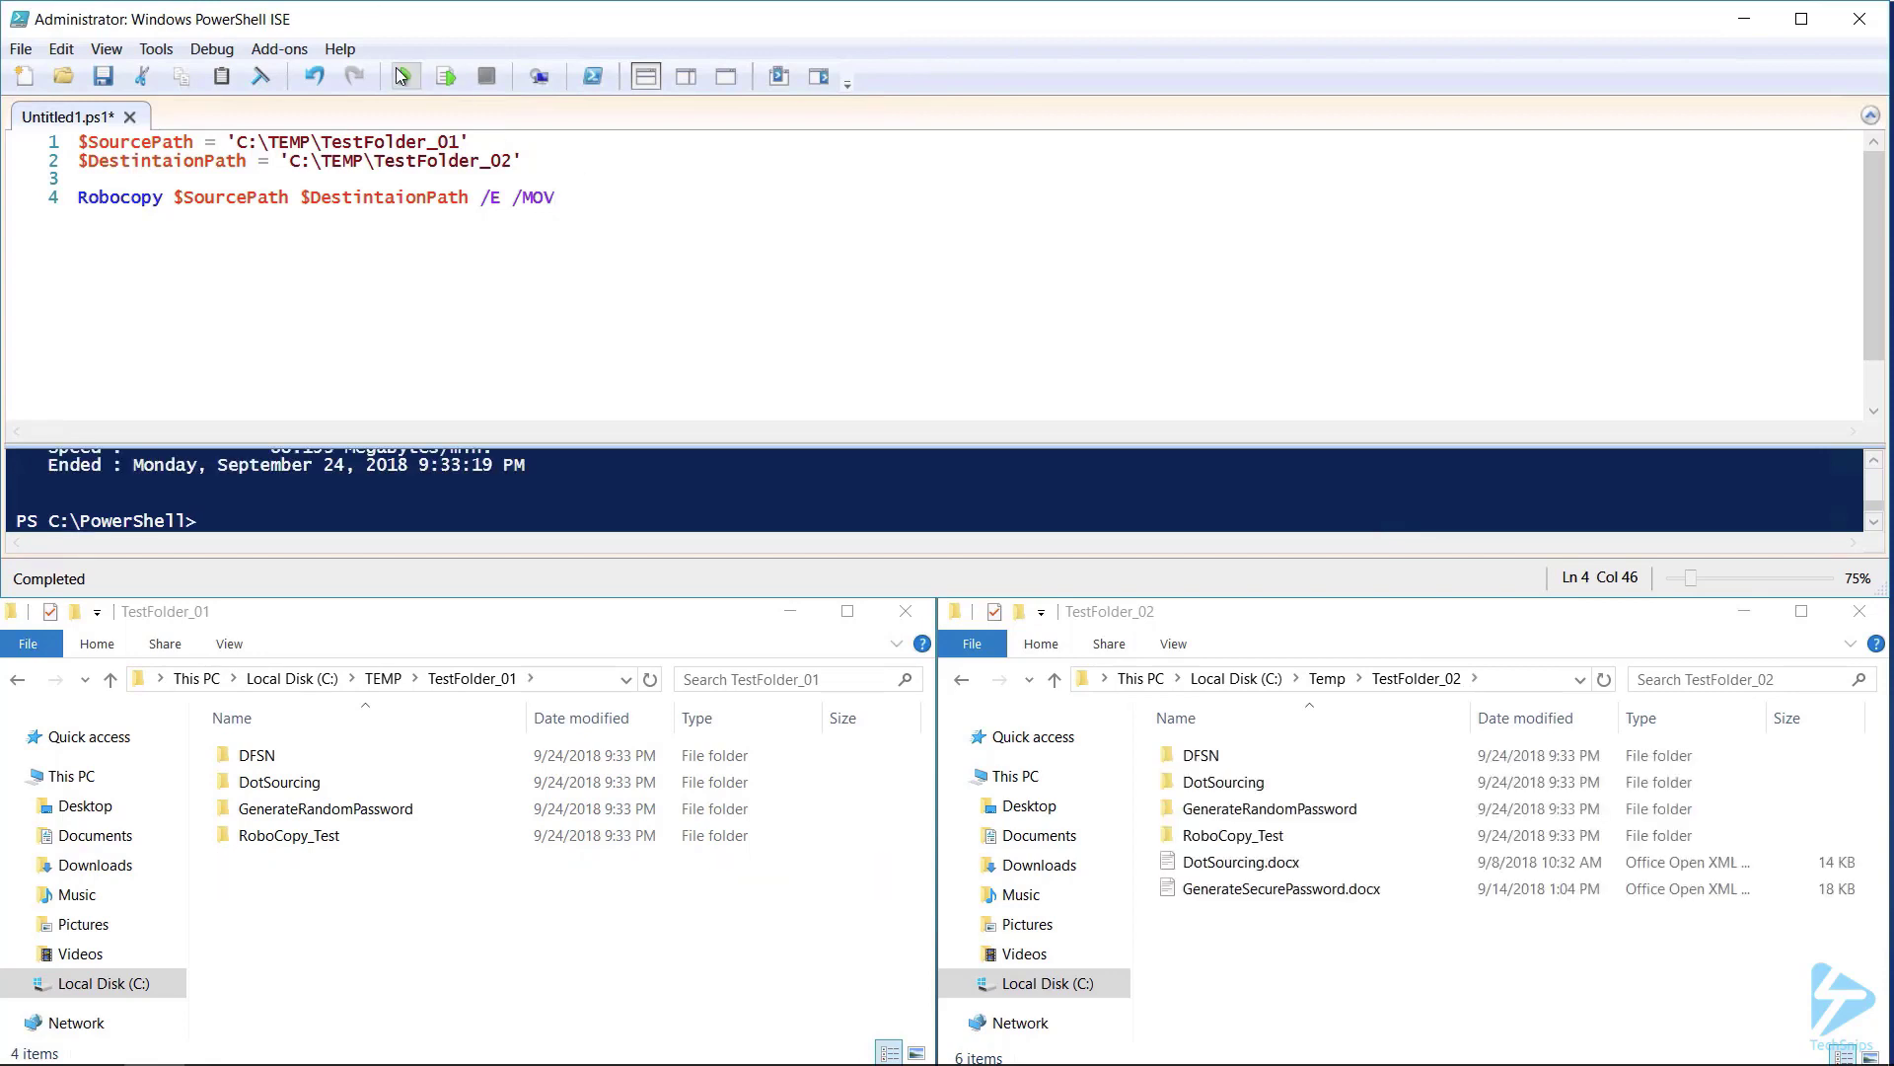
pyautogui.click(553, 198)
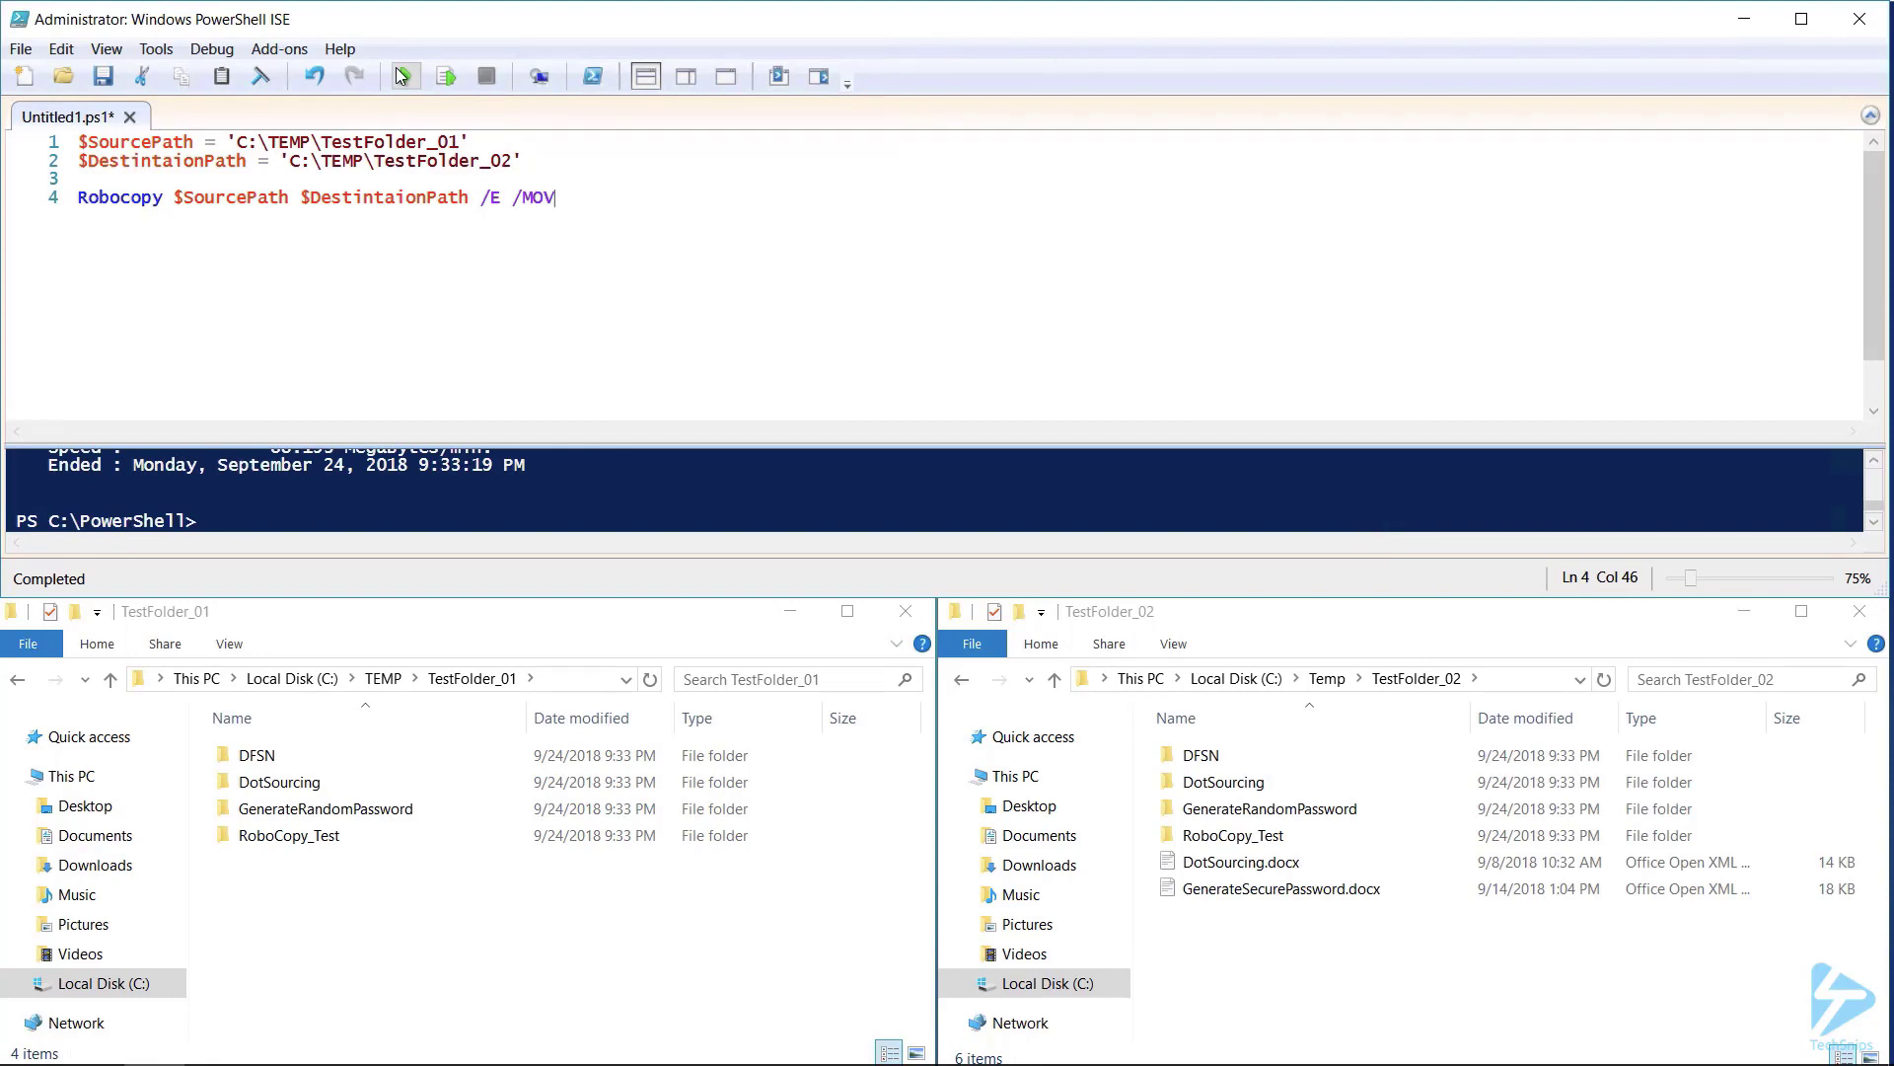
pyautogui.doubleClick(256, 754)
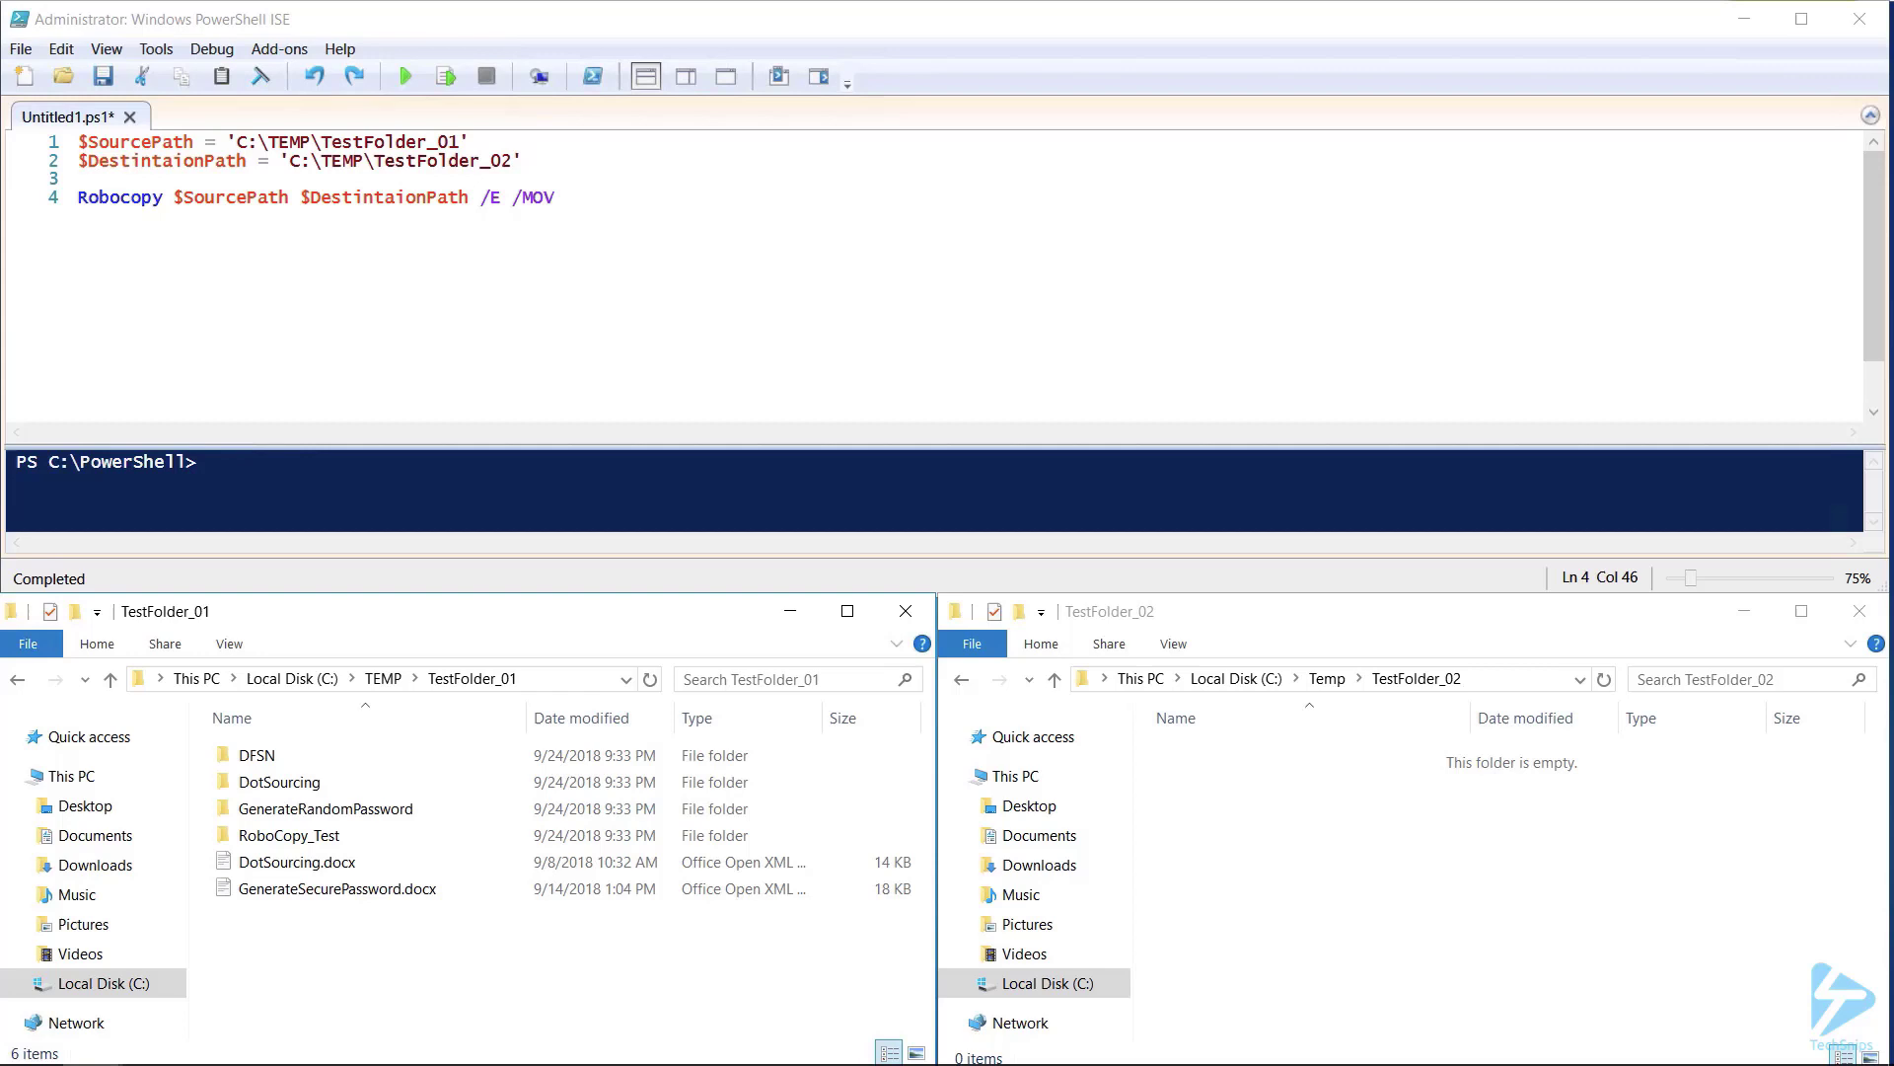
# Switch to /MIR, run it, create MIR_TEST.txt in TestFolder_01 and rerun to mirror it.
pyautogui.write('MIR')
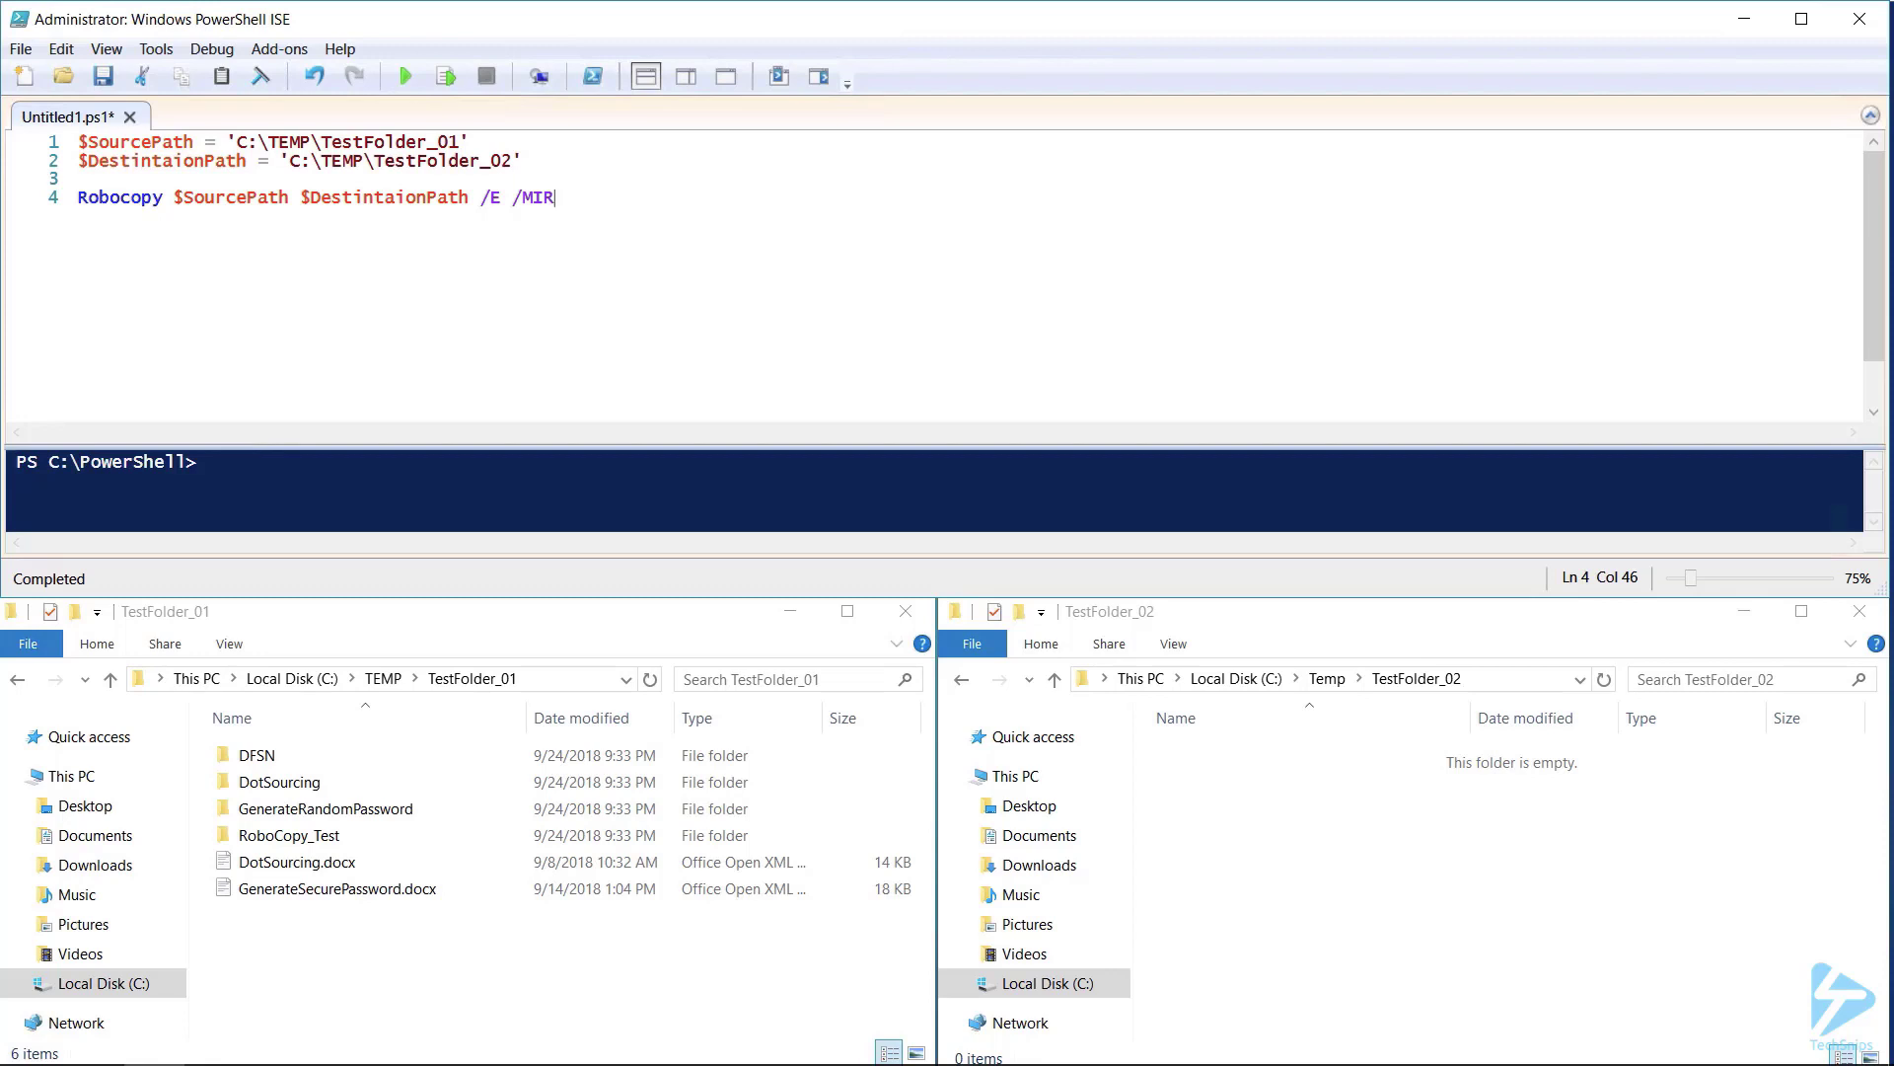
pyautogui.click(402, 77)
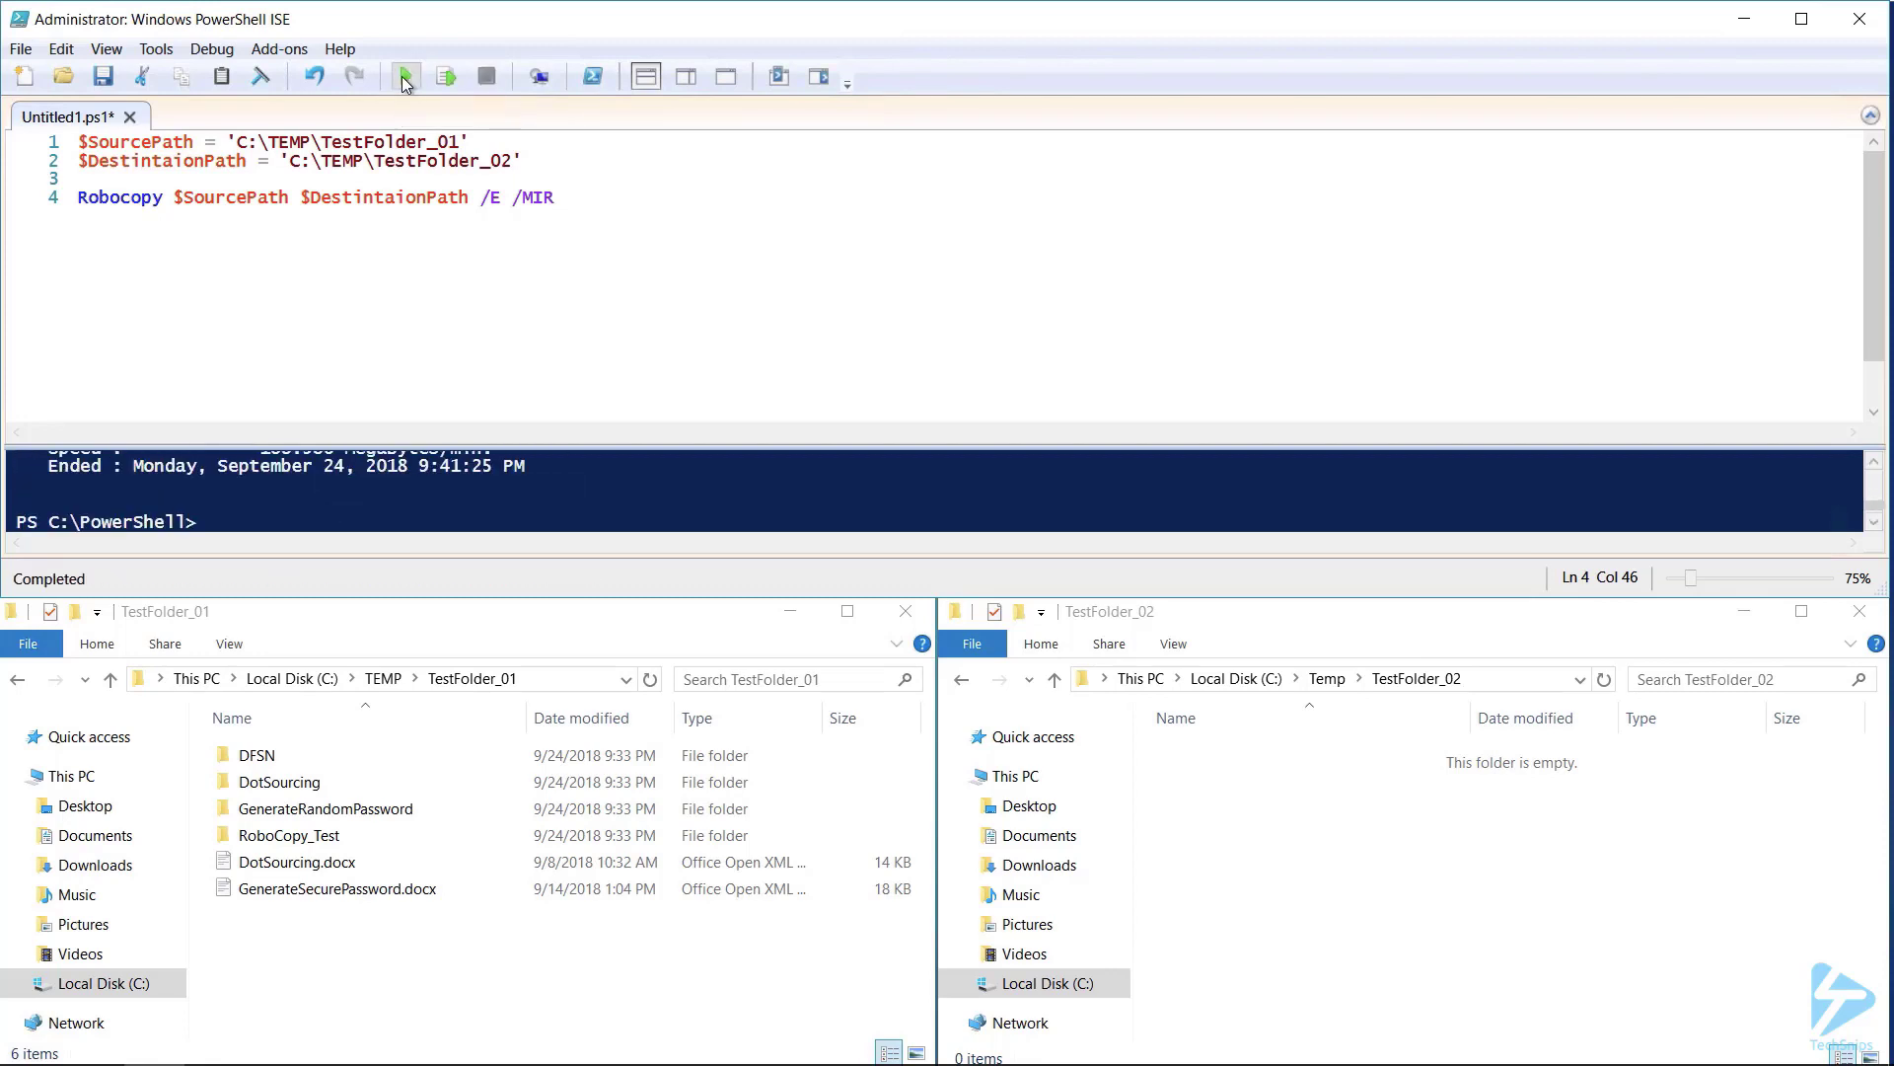
pyautogui.click(402, 77)
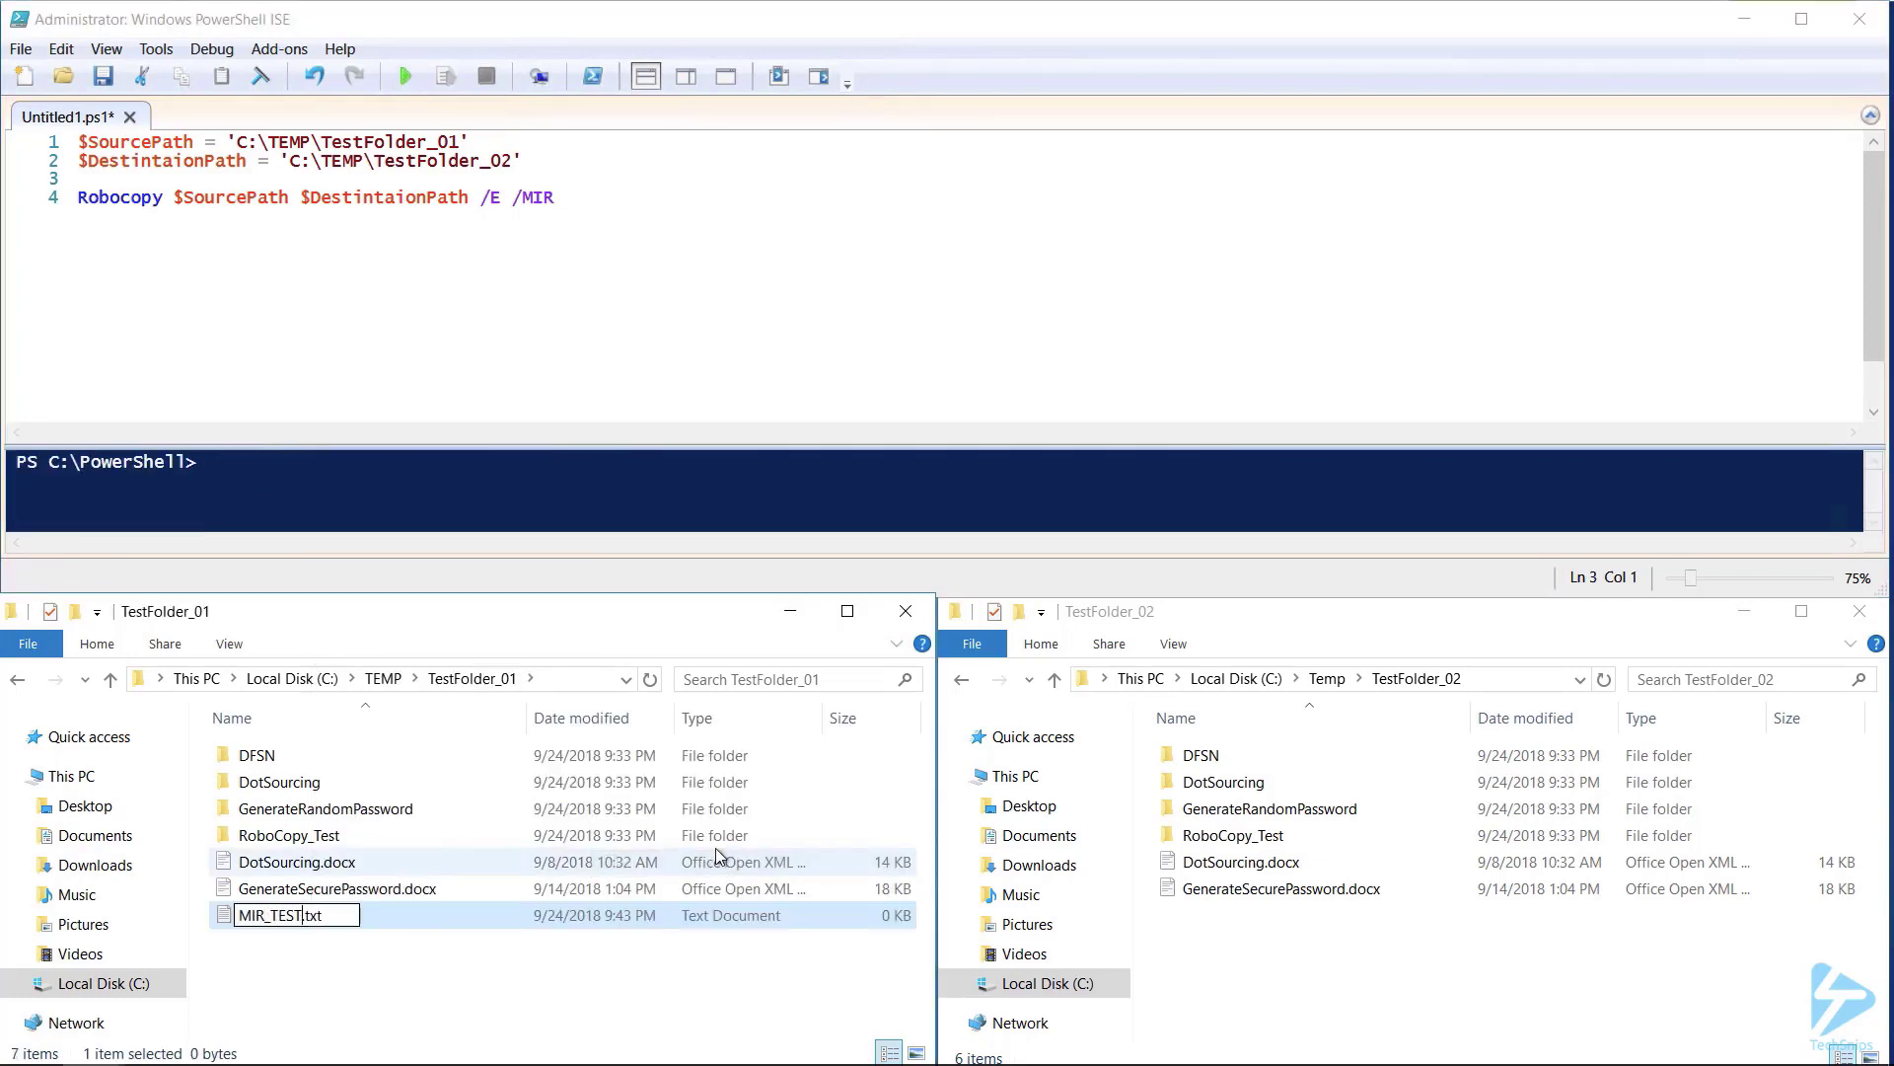
pyautogui.click(403, 77)
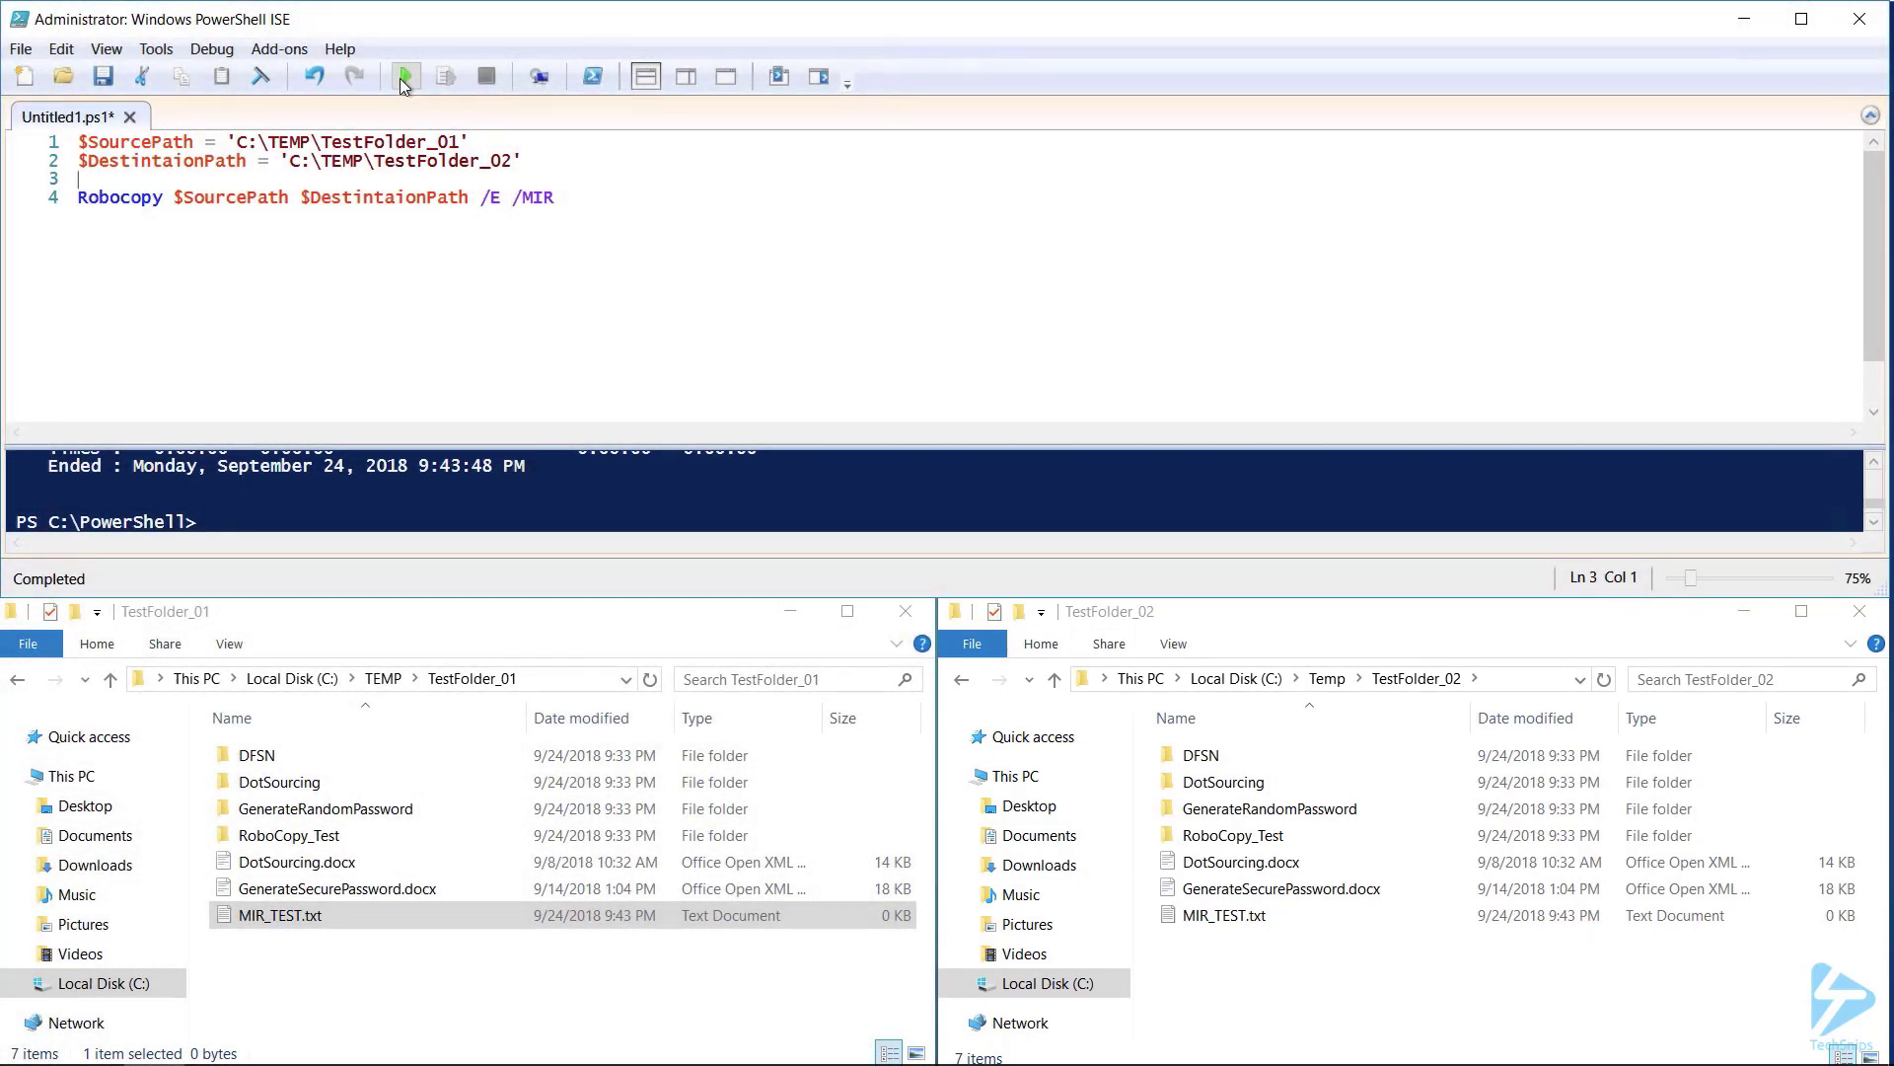
# Delete MIR_TEST.txt from TestFolder_01 via its context menu.
pyautogui.rightClick(278, 913)
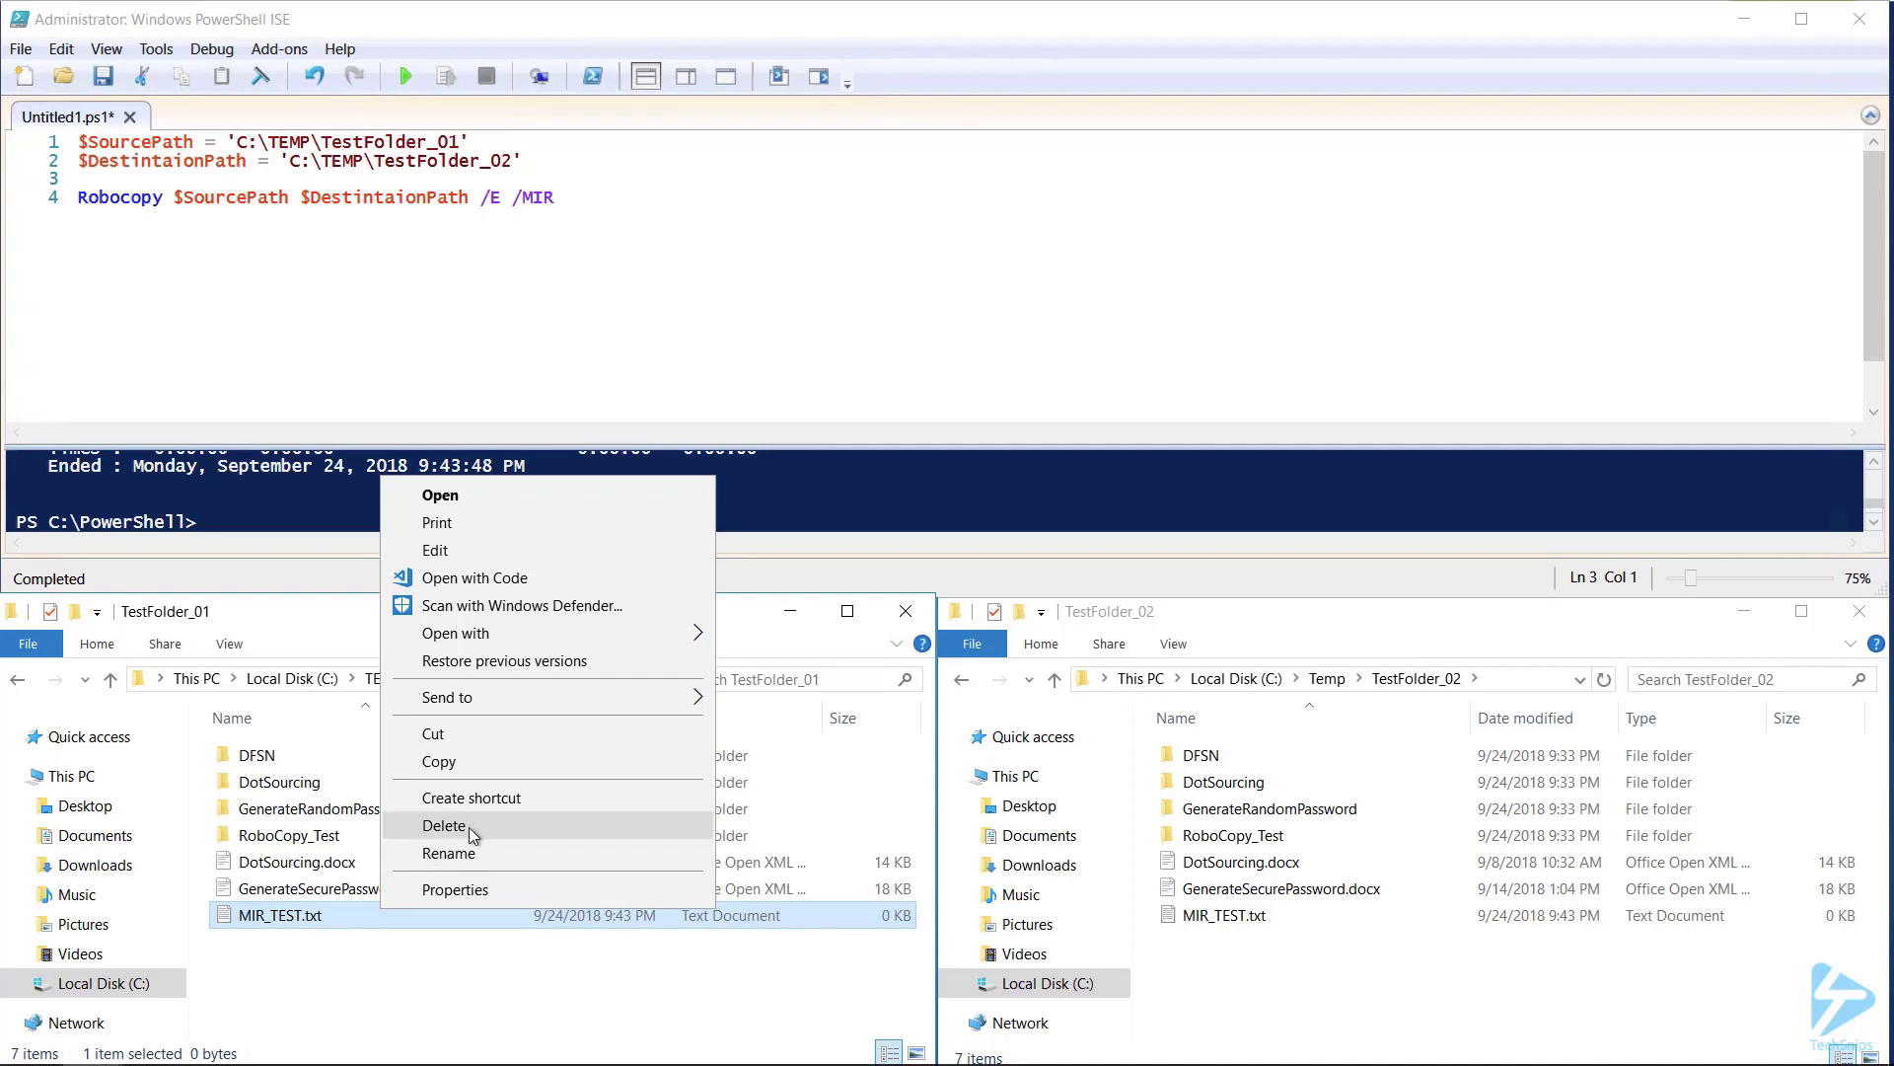
pyautogui.click(444, 825)
pyautogui.write('ZB')
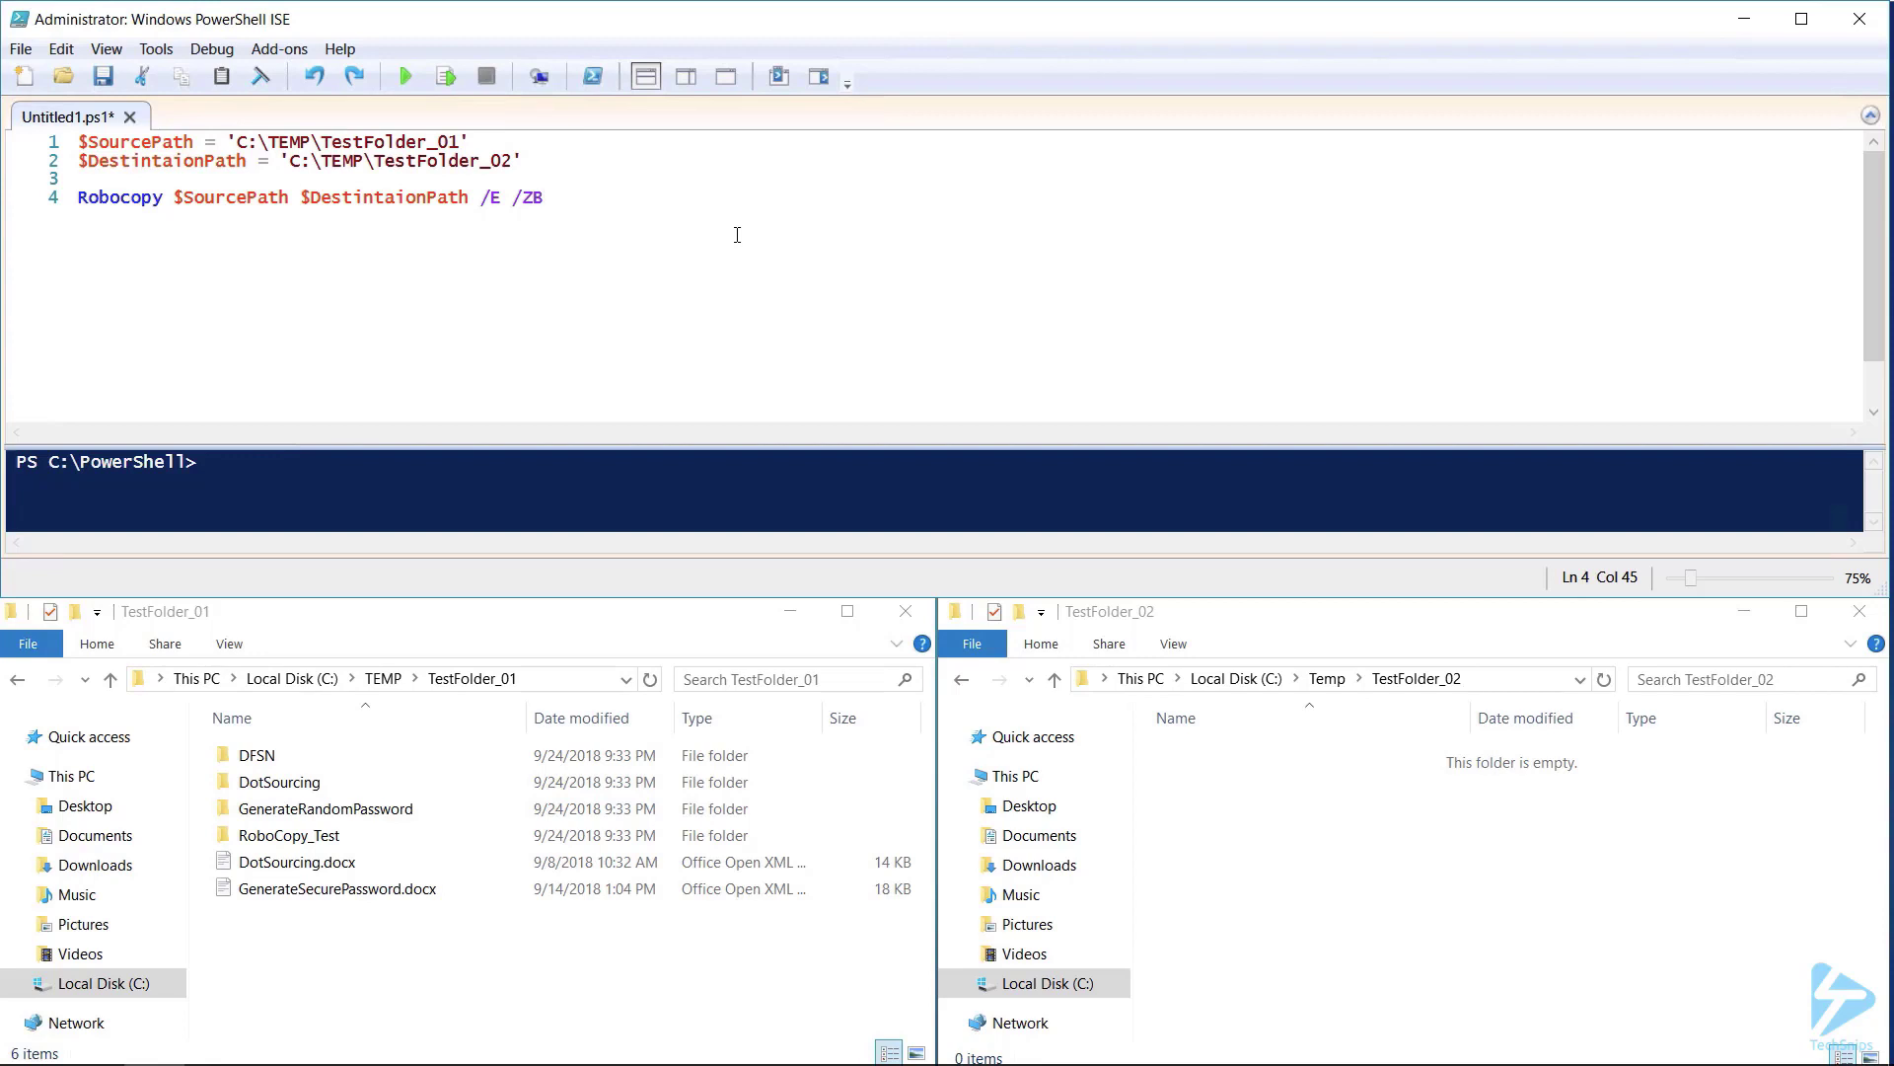
# Append /DCOPY:DAT /COPYALL /R:5 /W:10 to the Robocopy line without a trailing space.
pyautogui.write('/DCOPY:DAT')
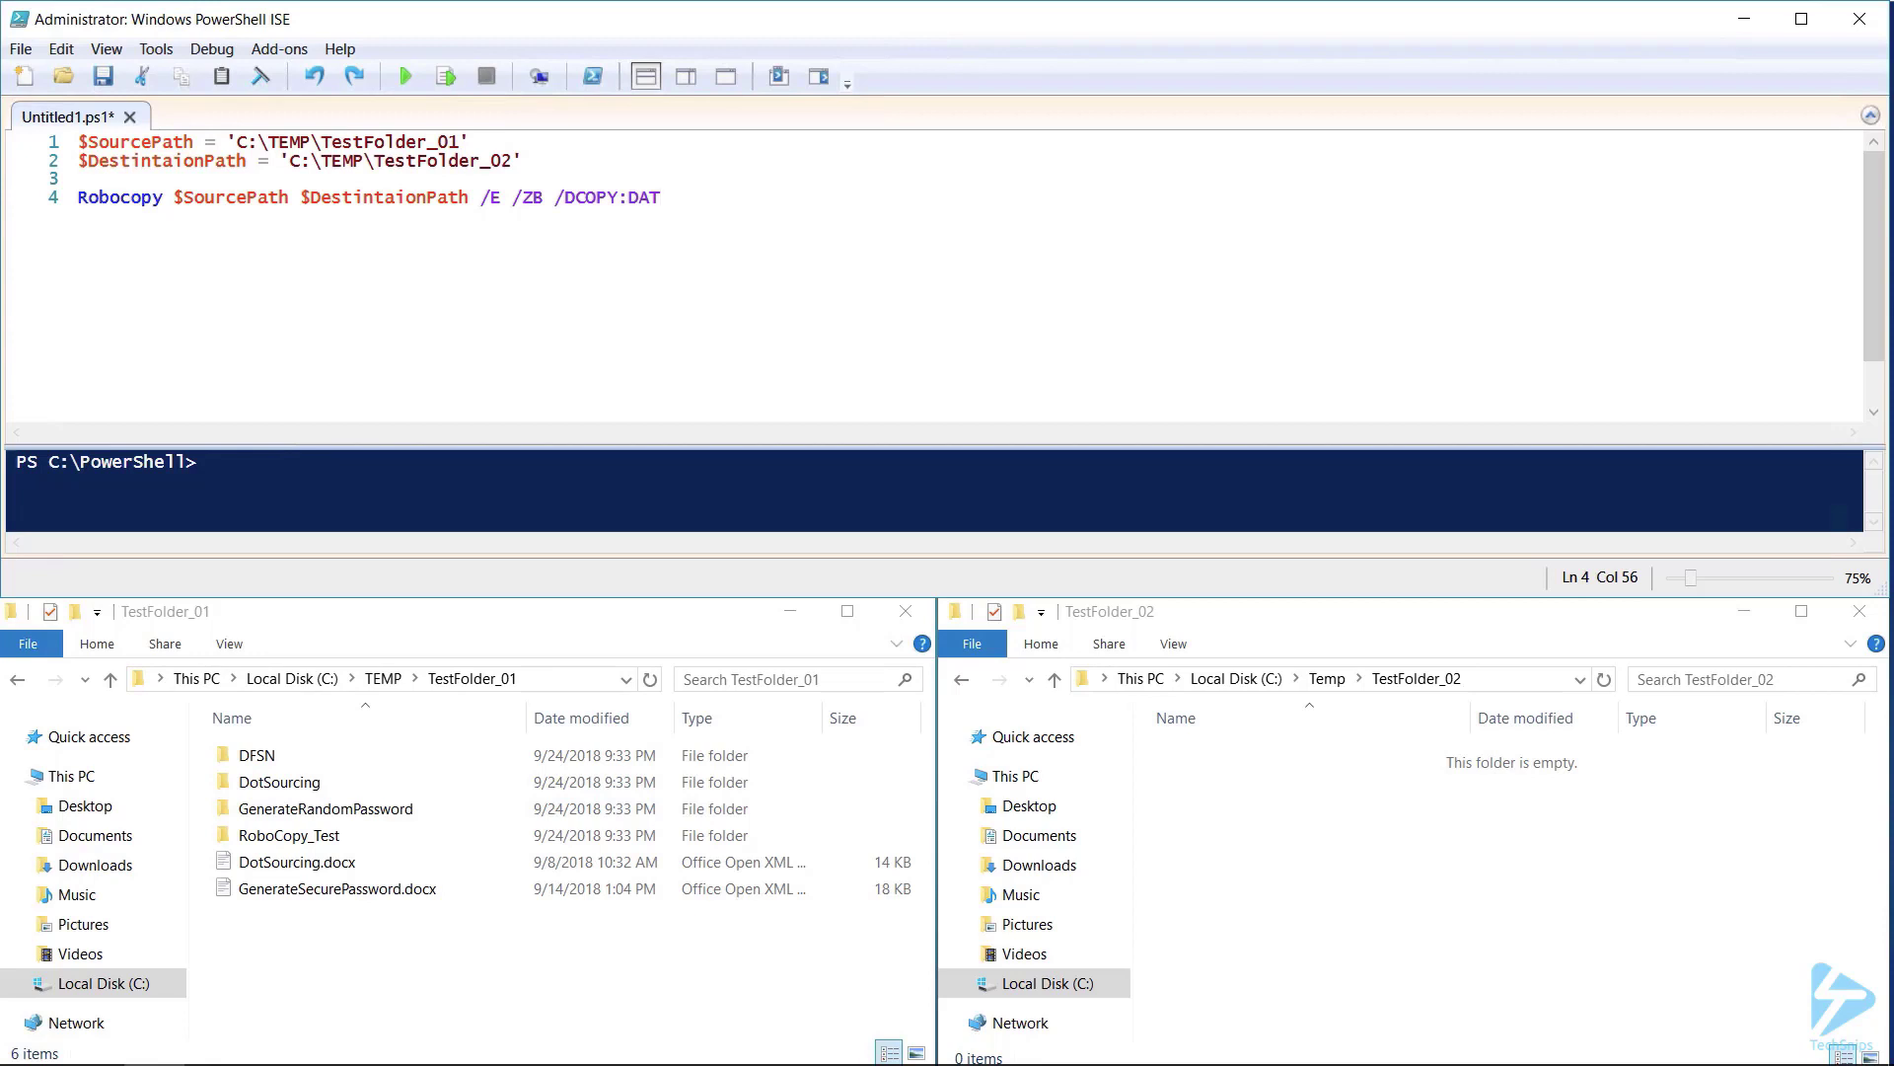
pyautogui.write('/COPYALL')
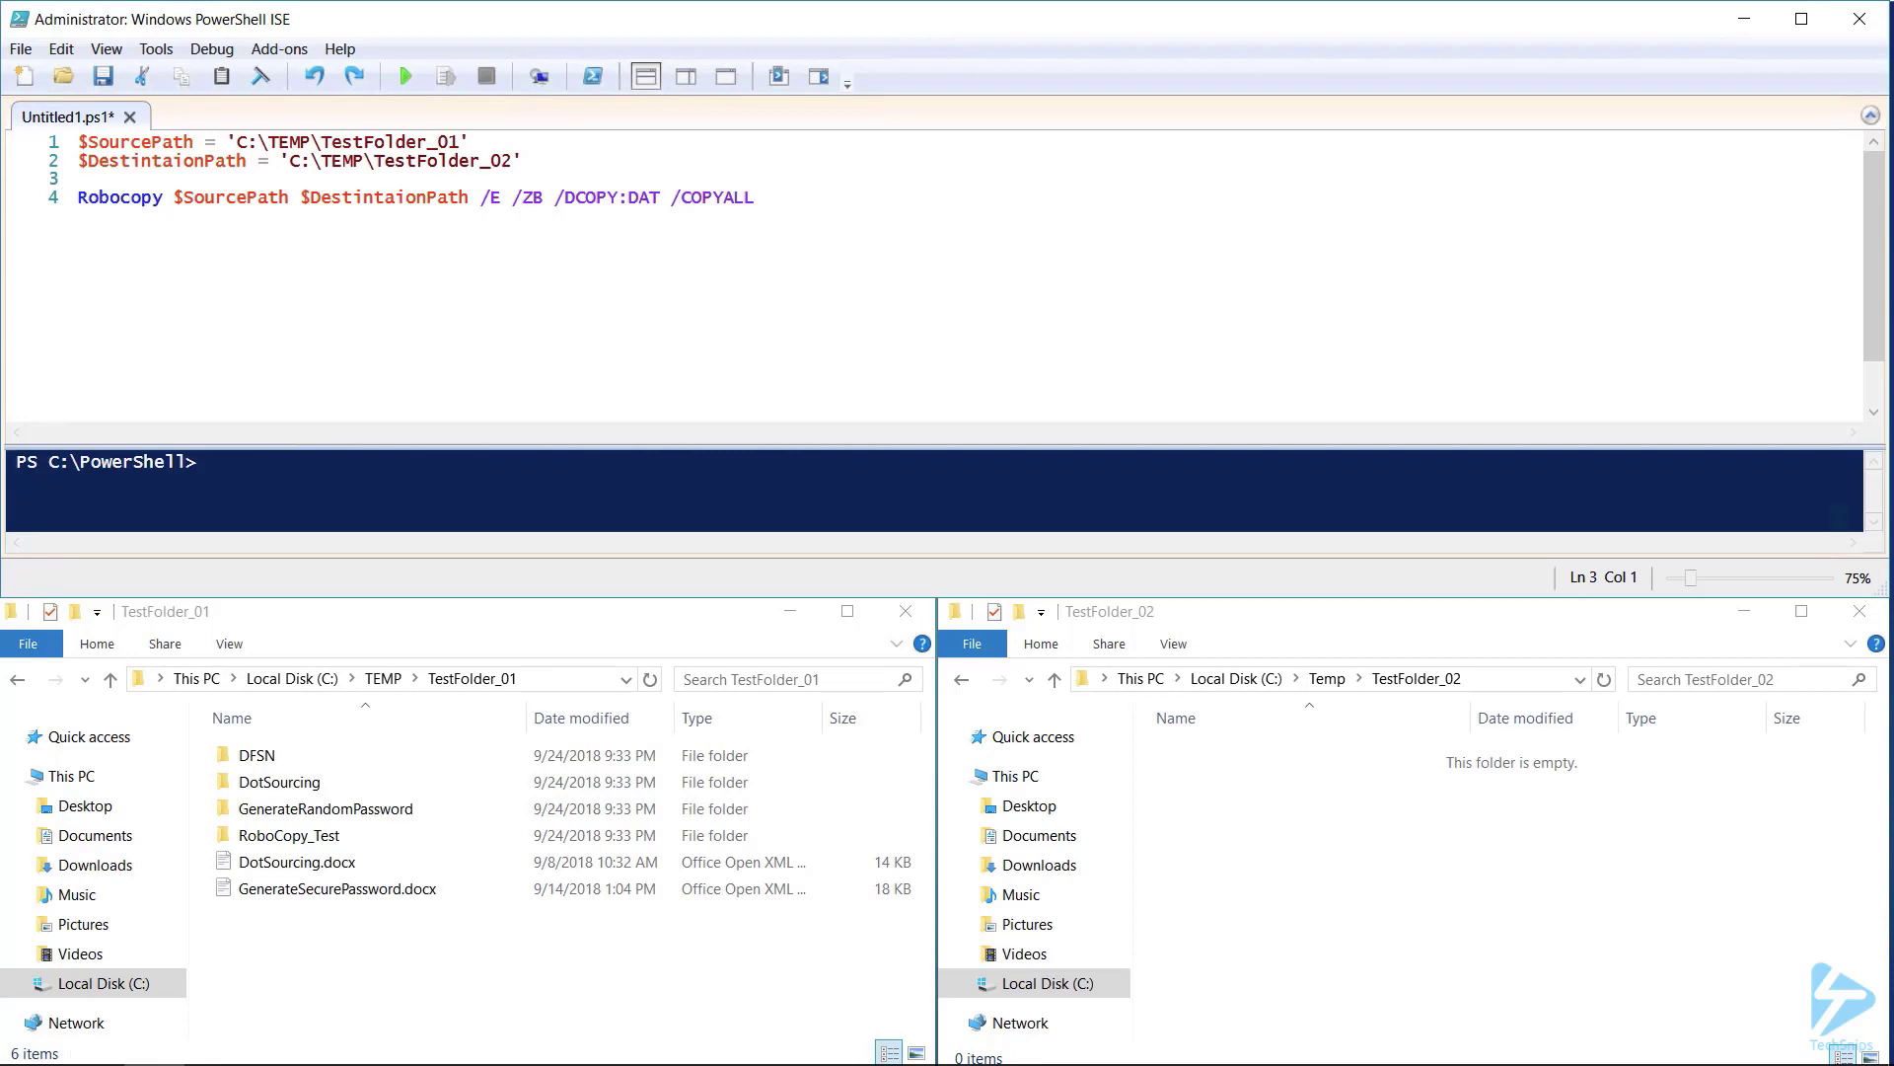
pyautogui.click(79, 179)
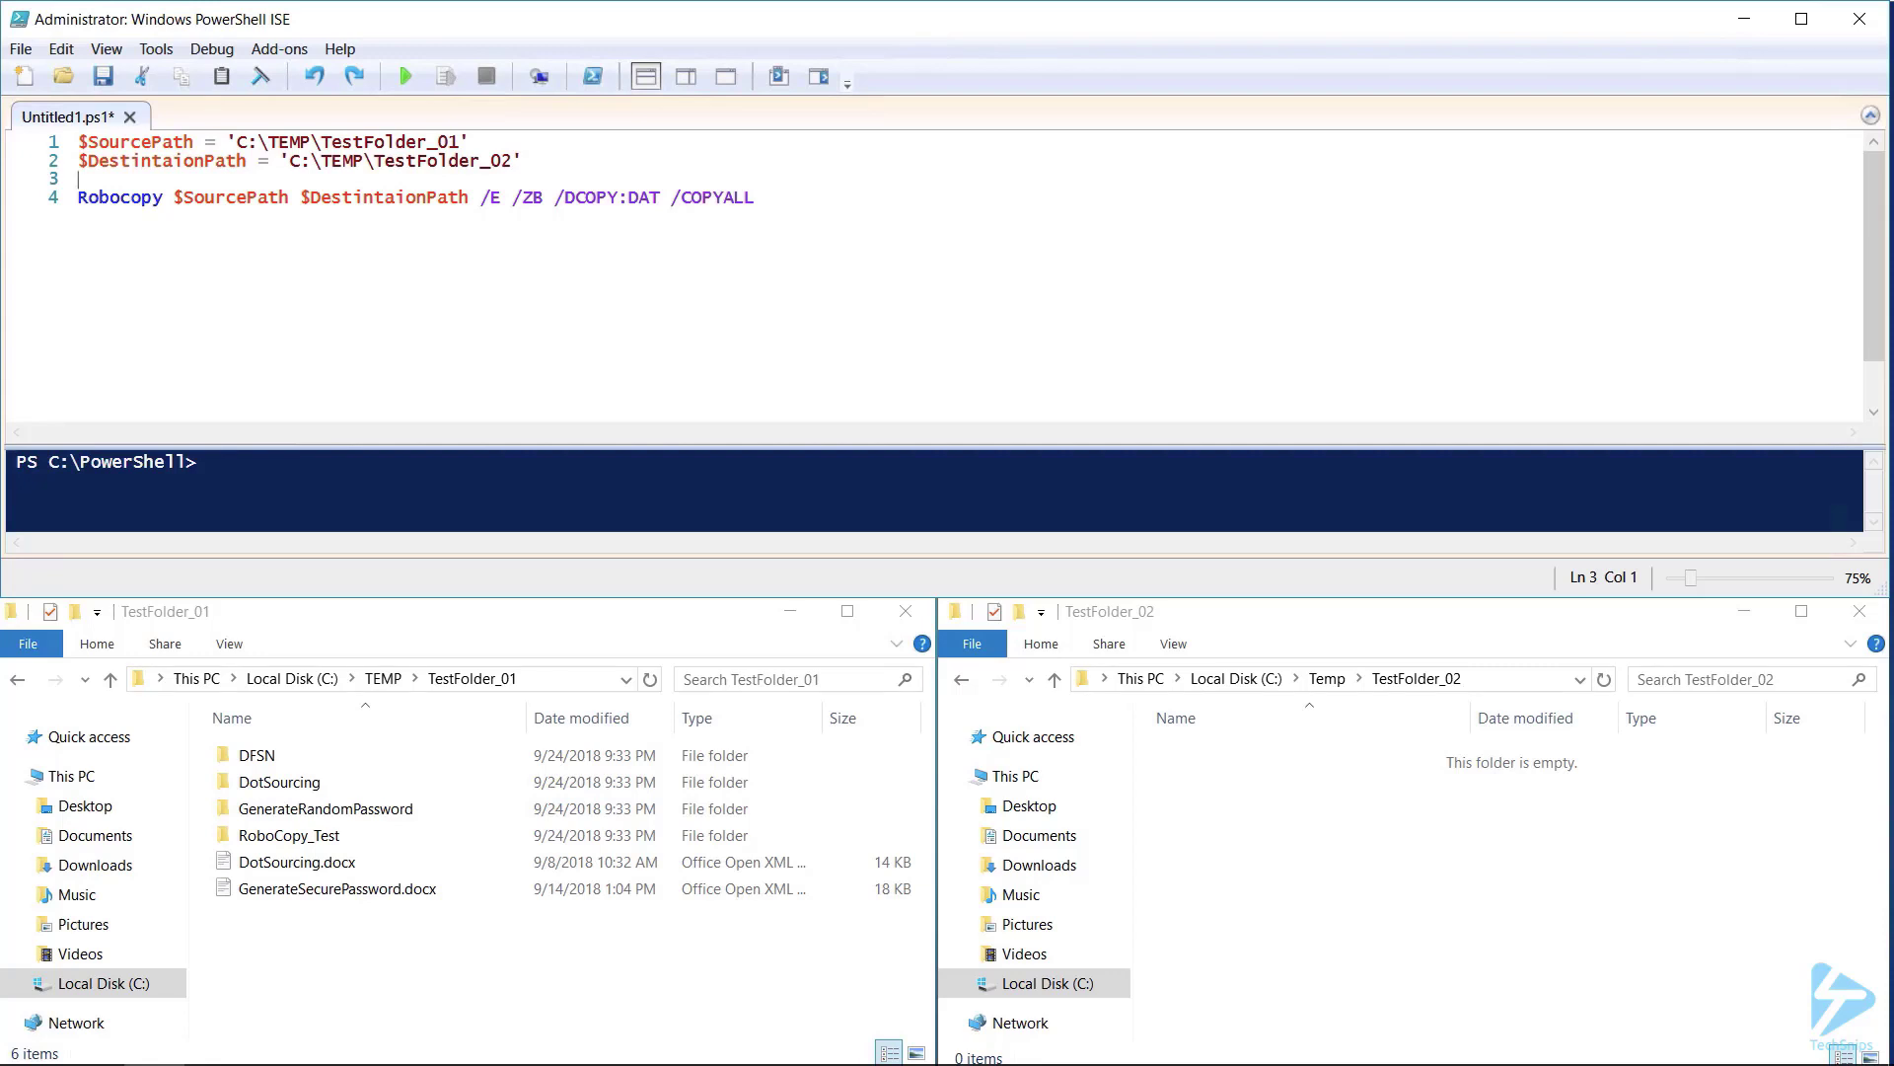
pyautogui.write('/R:5')
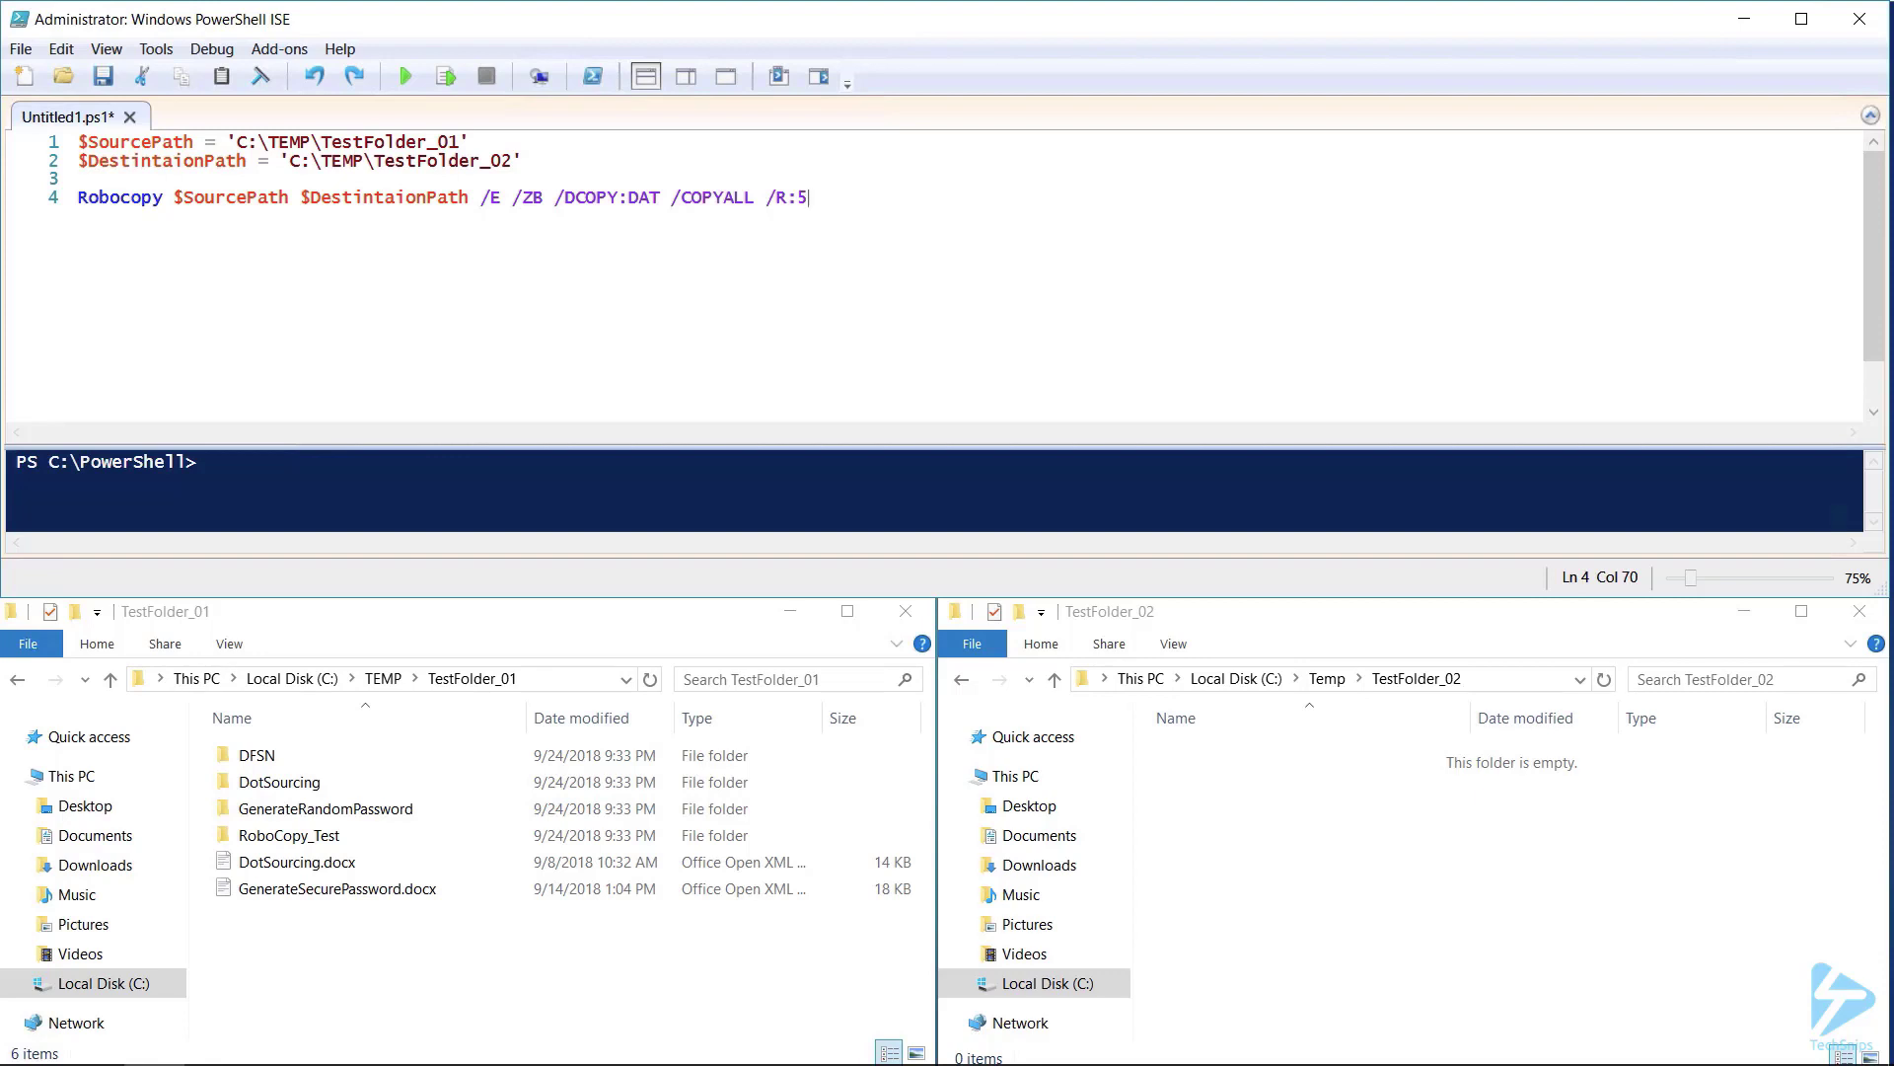
pyautogui.write('/W:10')
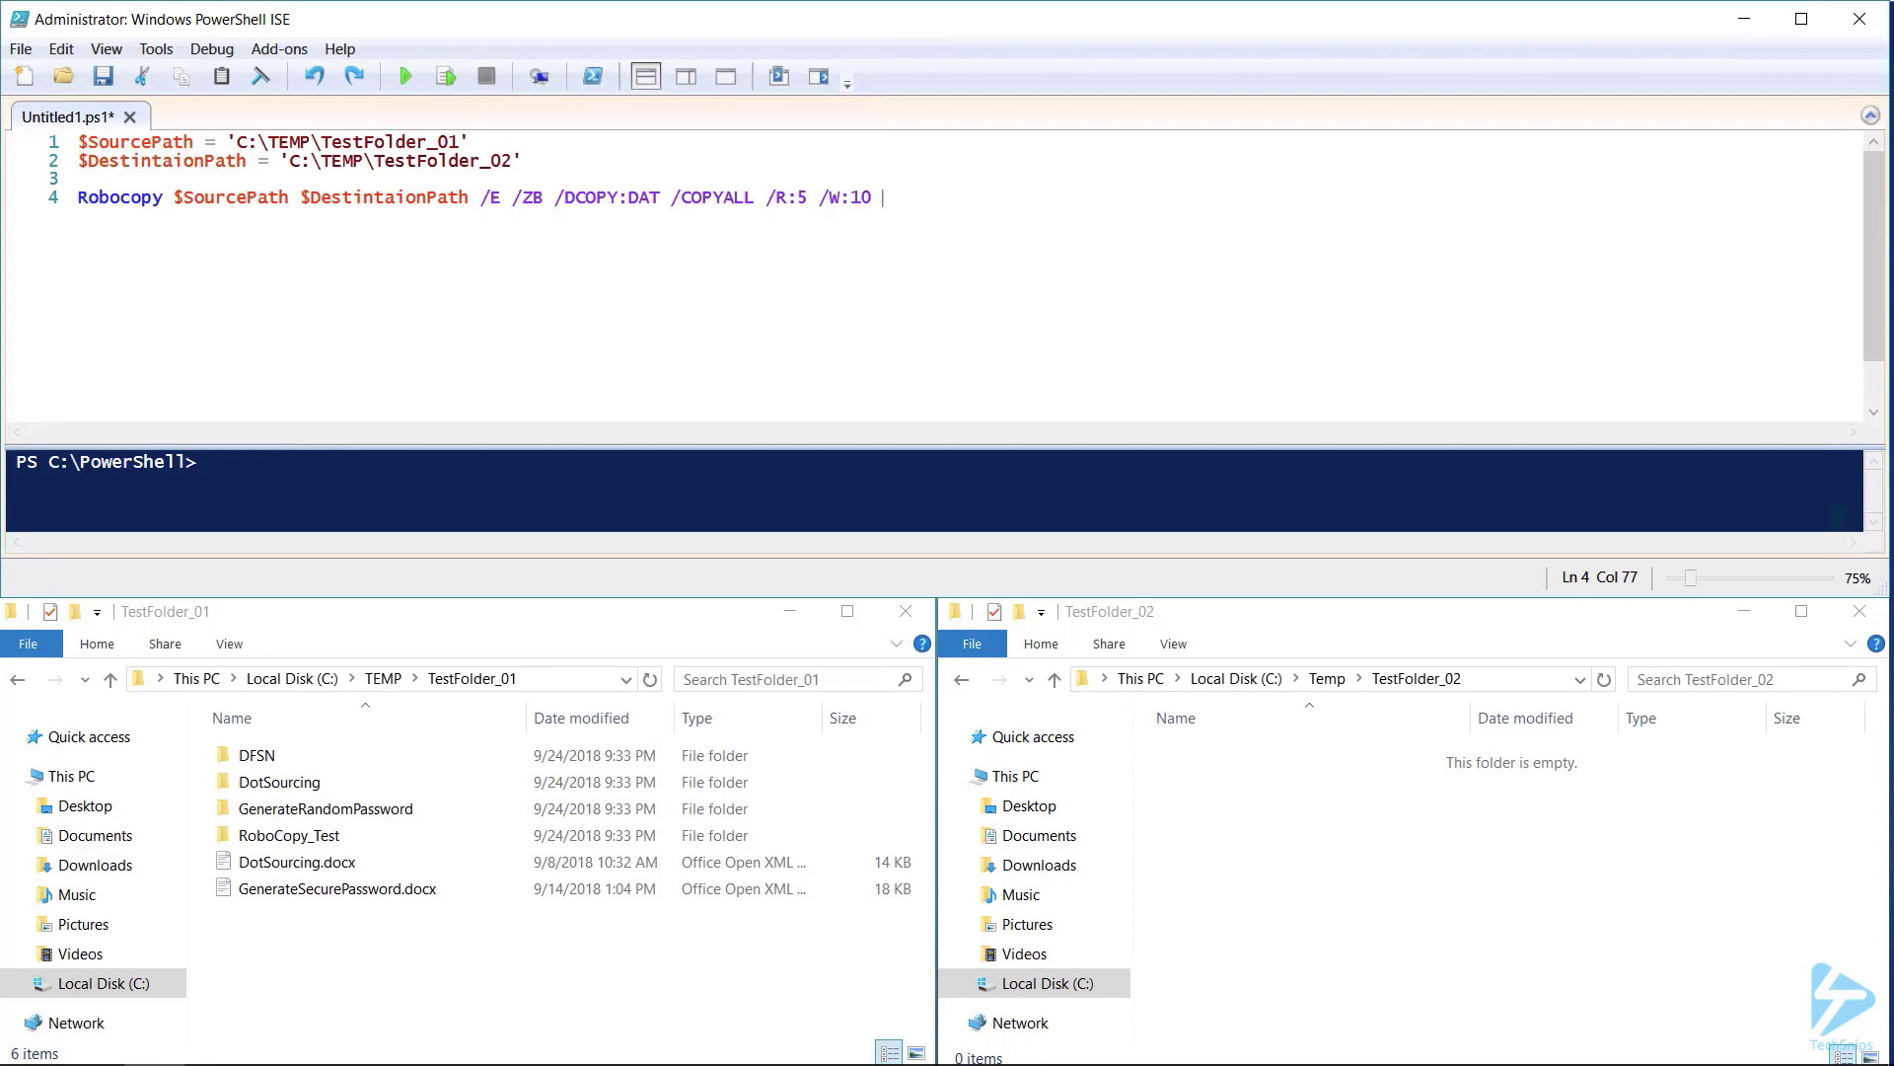
pyautogui.press('Backspace')
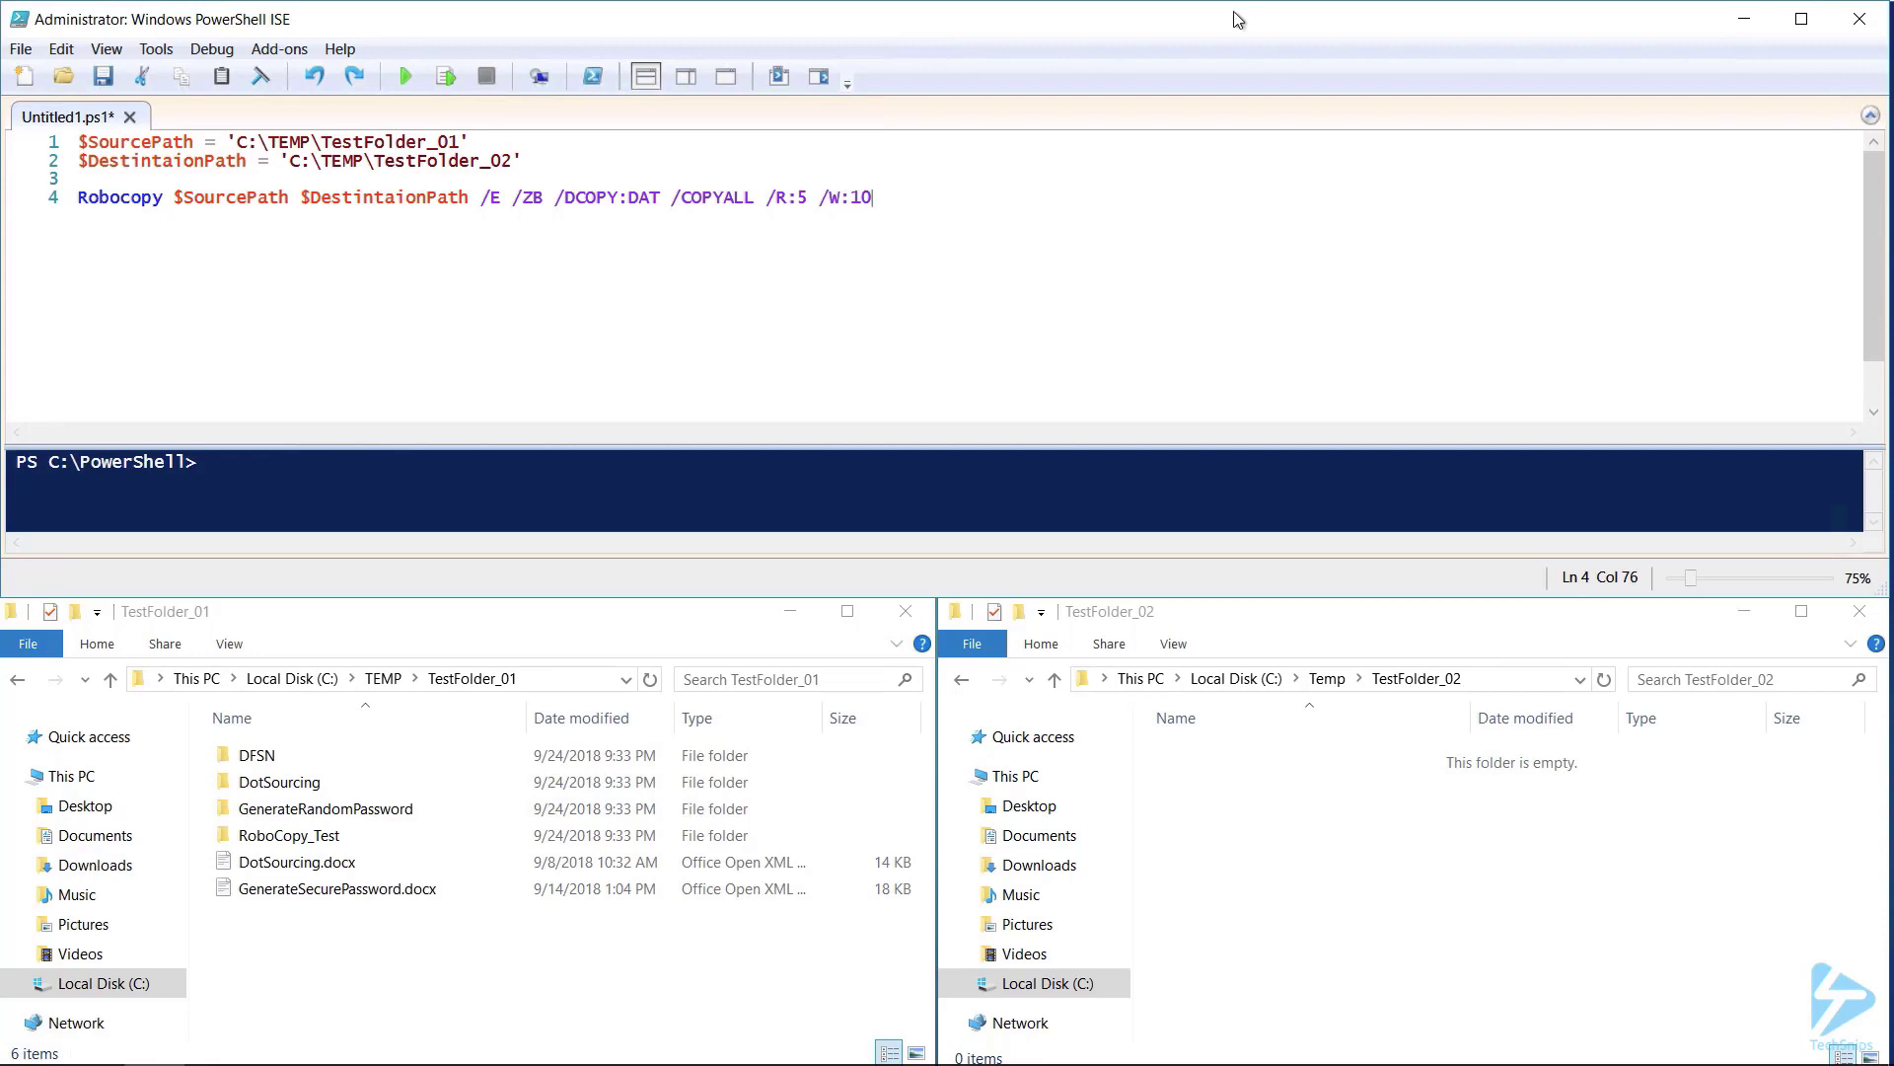
# Add /LOG:$LogFile and /M to Robocopy and set $LogFile = 'C:\TEMP\Robocopy.txt'.
pyautogui.write('/LOG:$LogFile')
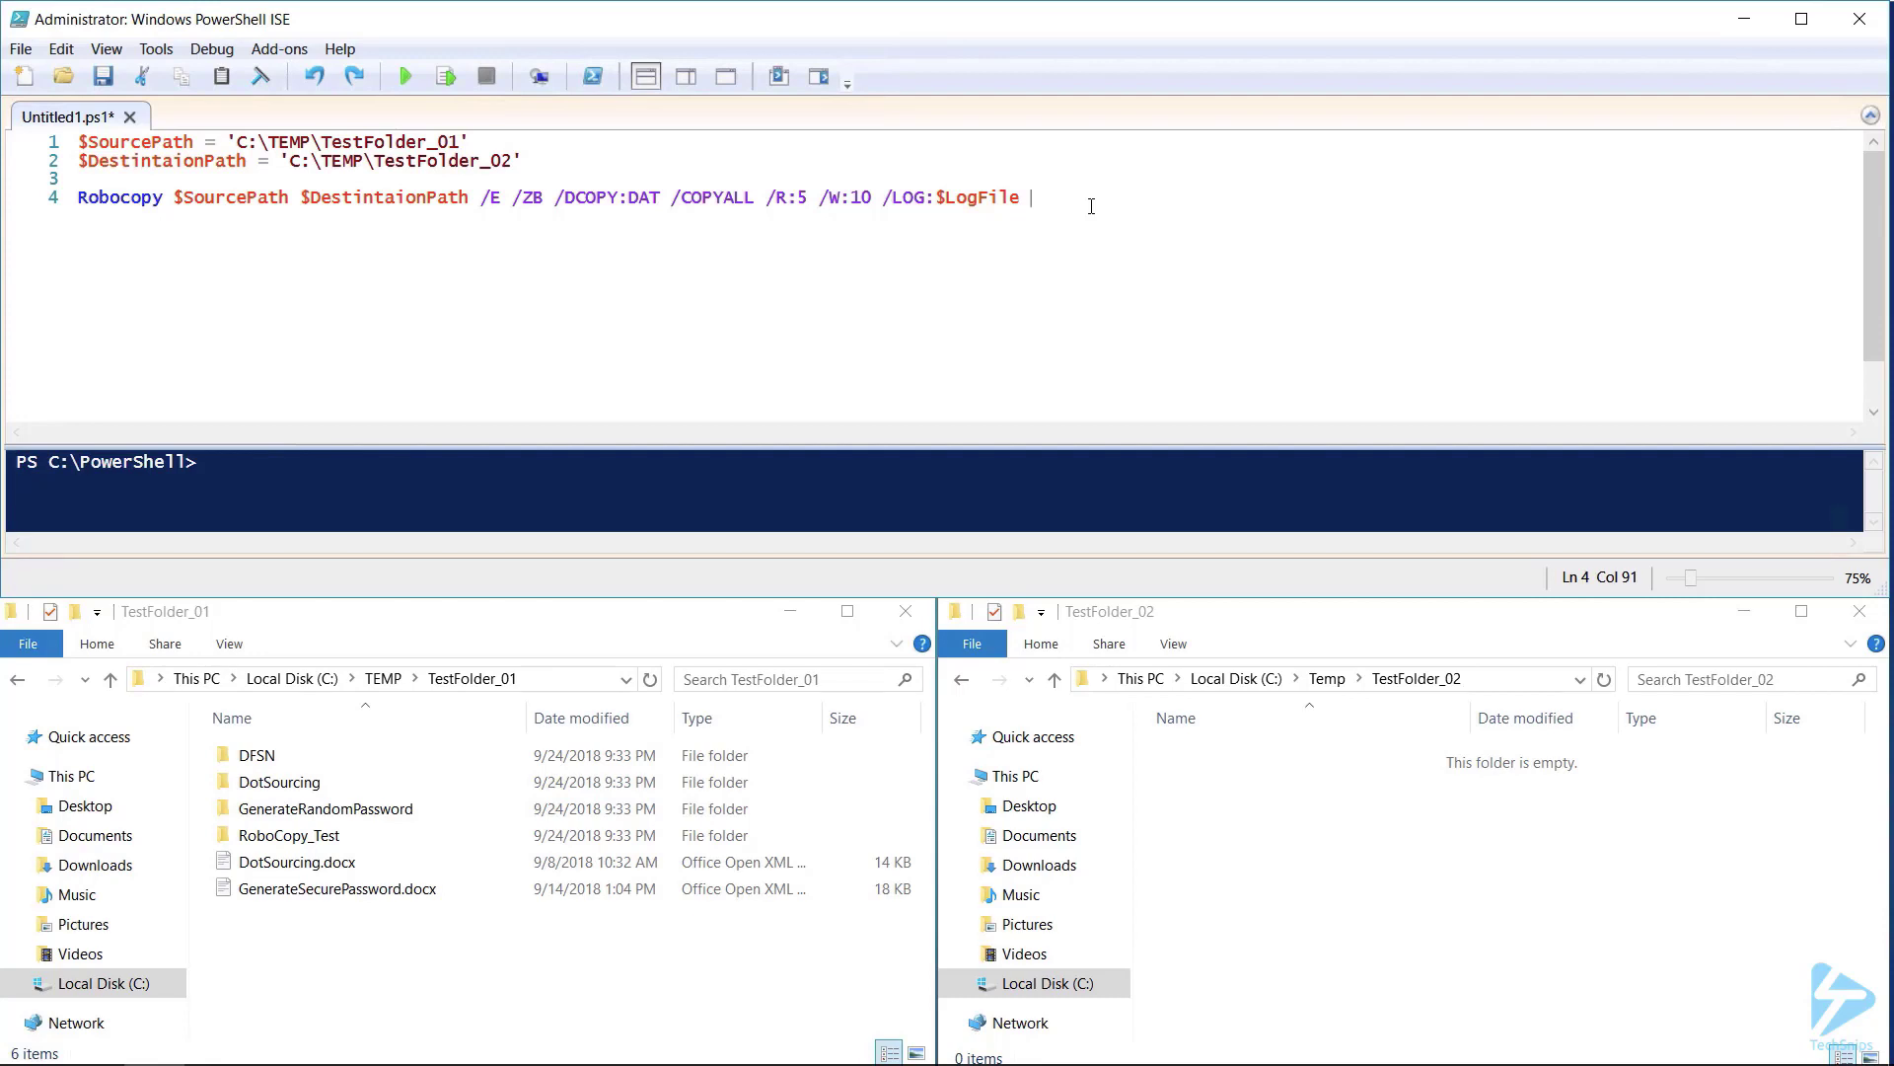
pyautogui.write("$LogFile = 'C:\\TEMP\\Robocopy.txt'")
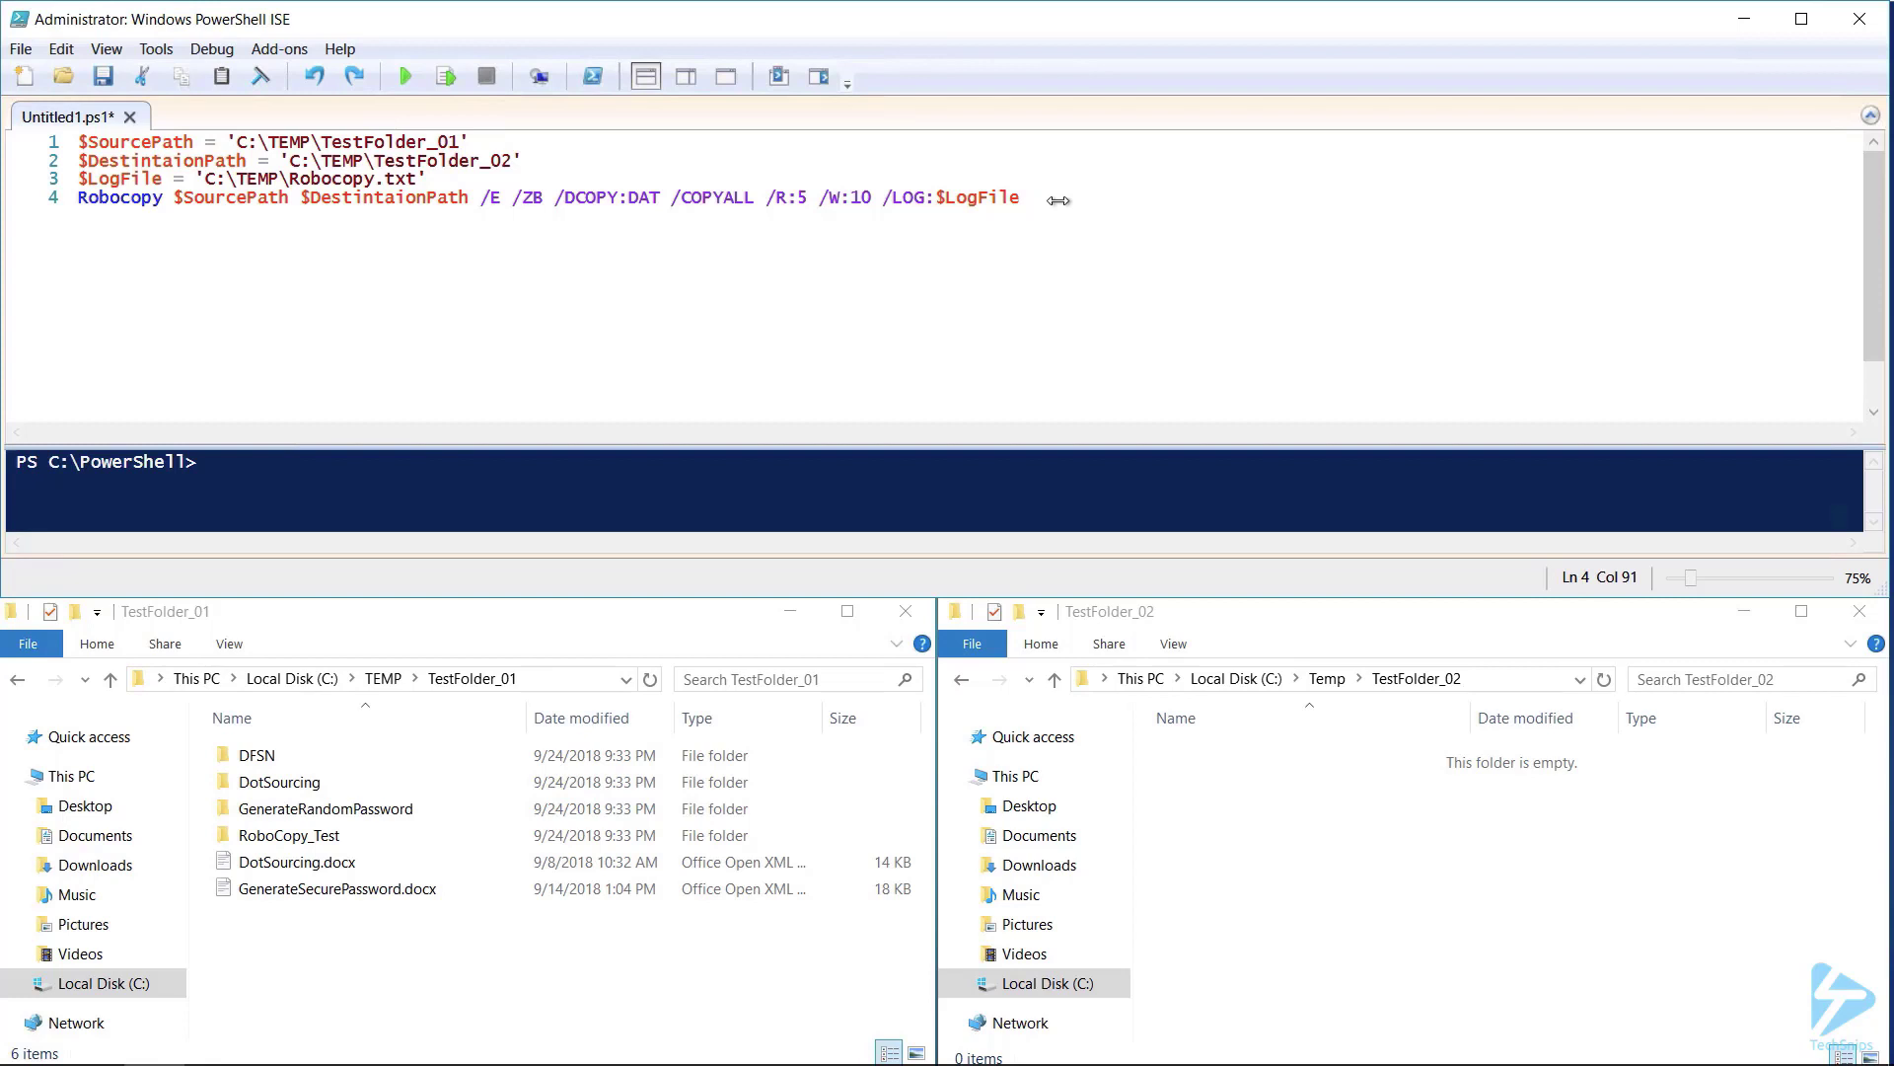
pyautogui.write('/M')
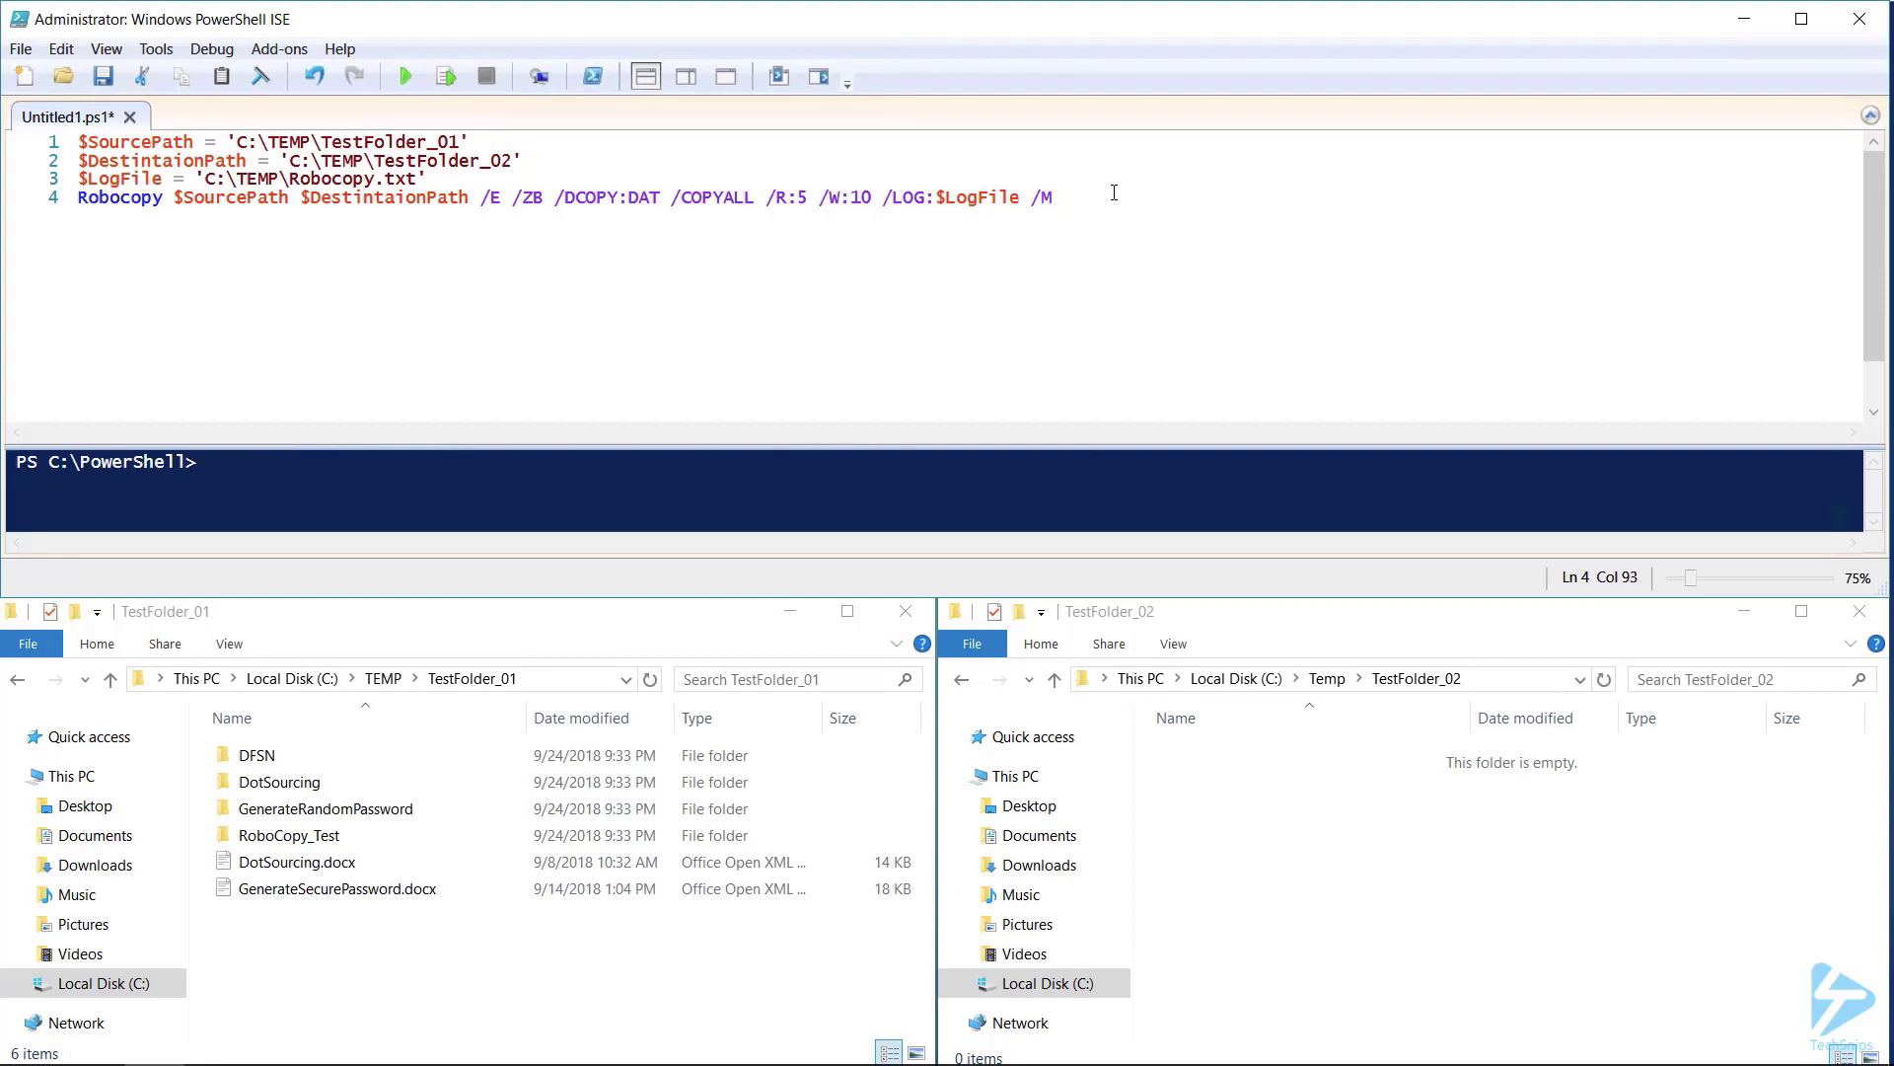